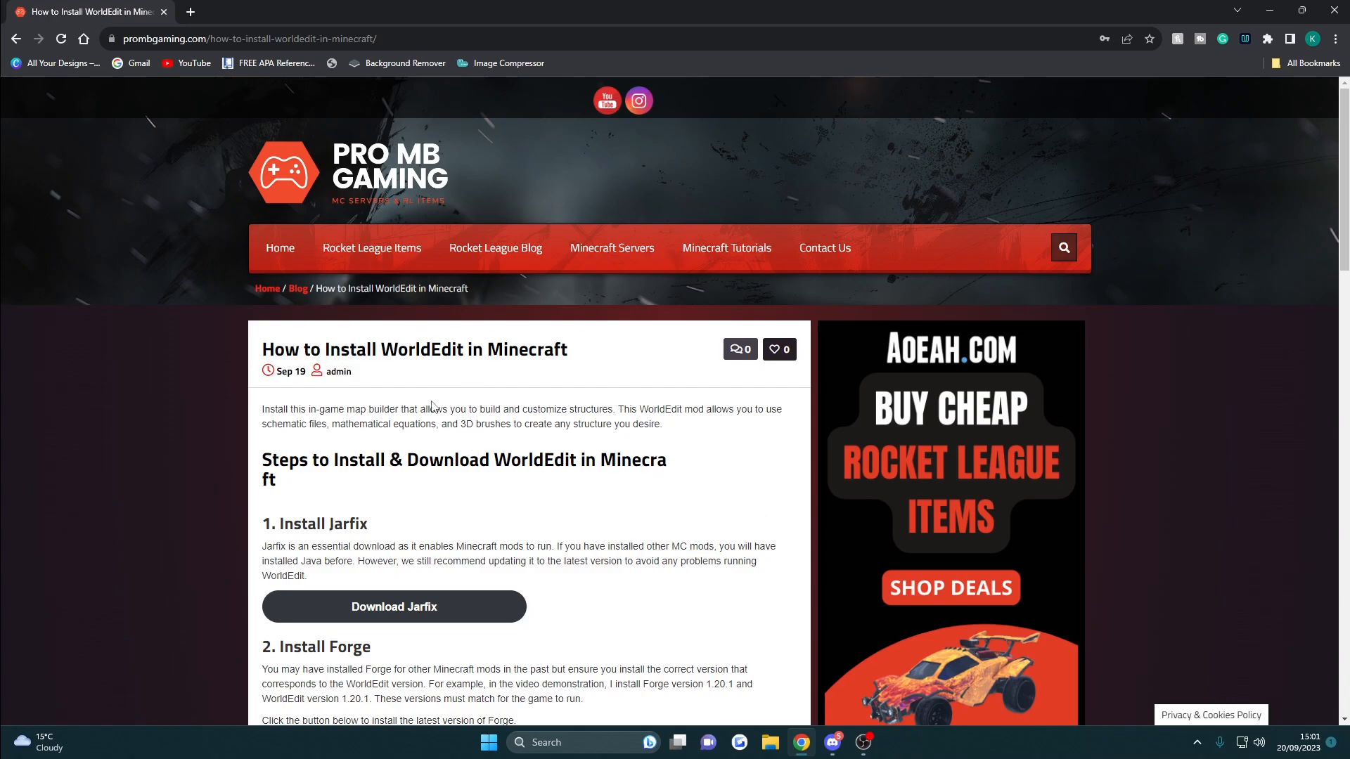
Follow the guide's Jarfix link and install Java 8 Update 381, accepting the license
{"action": "scroll", "scroll_direction": "down", "scroll_amount": 3}
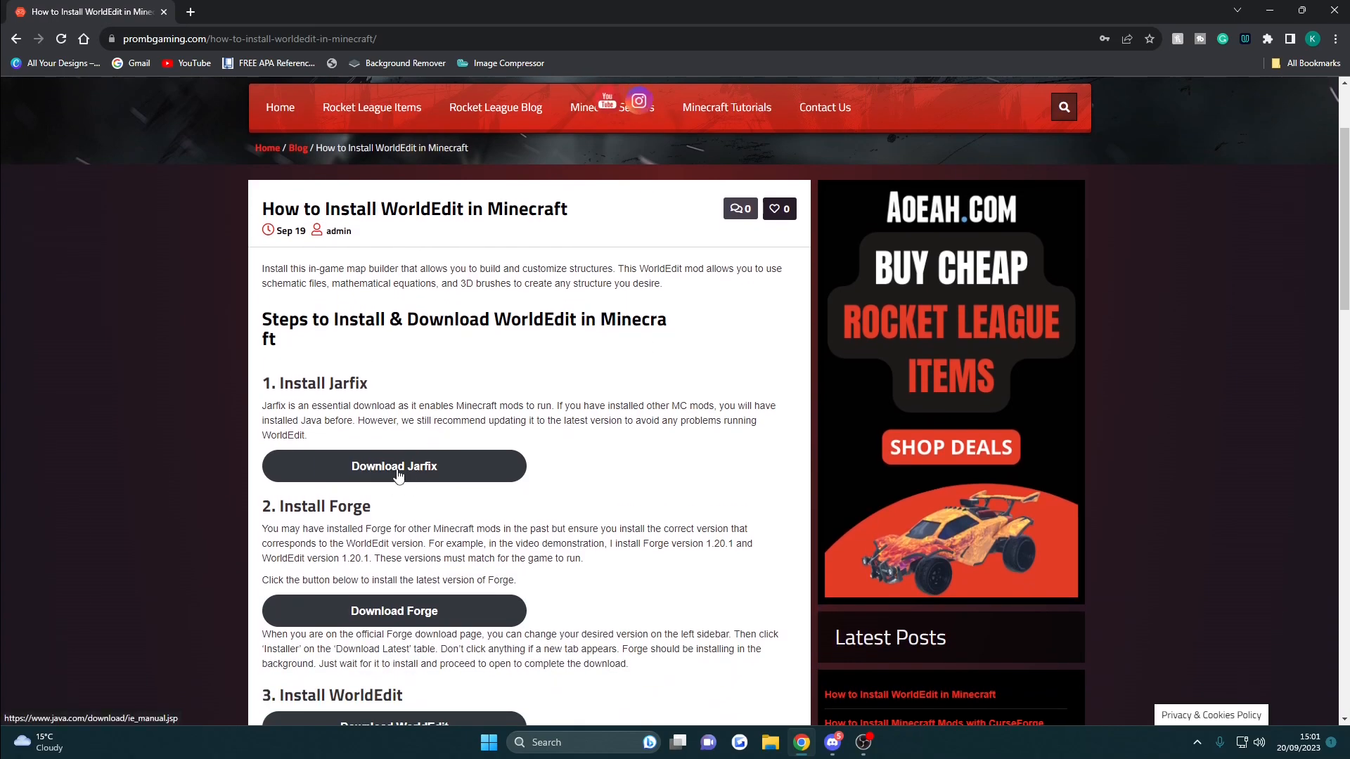
{"action": "left_click", "coordinate": [394, 465]}
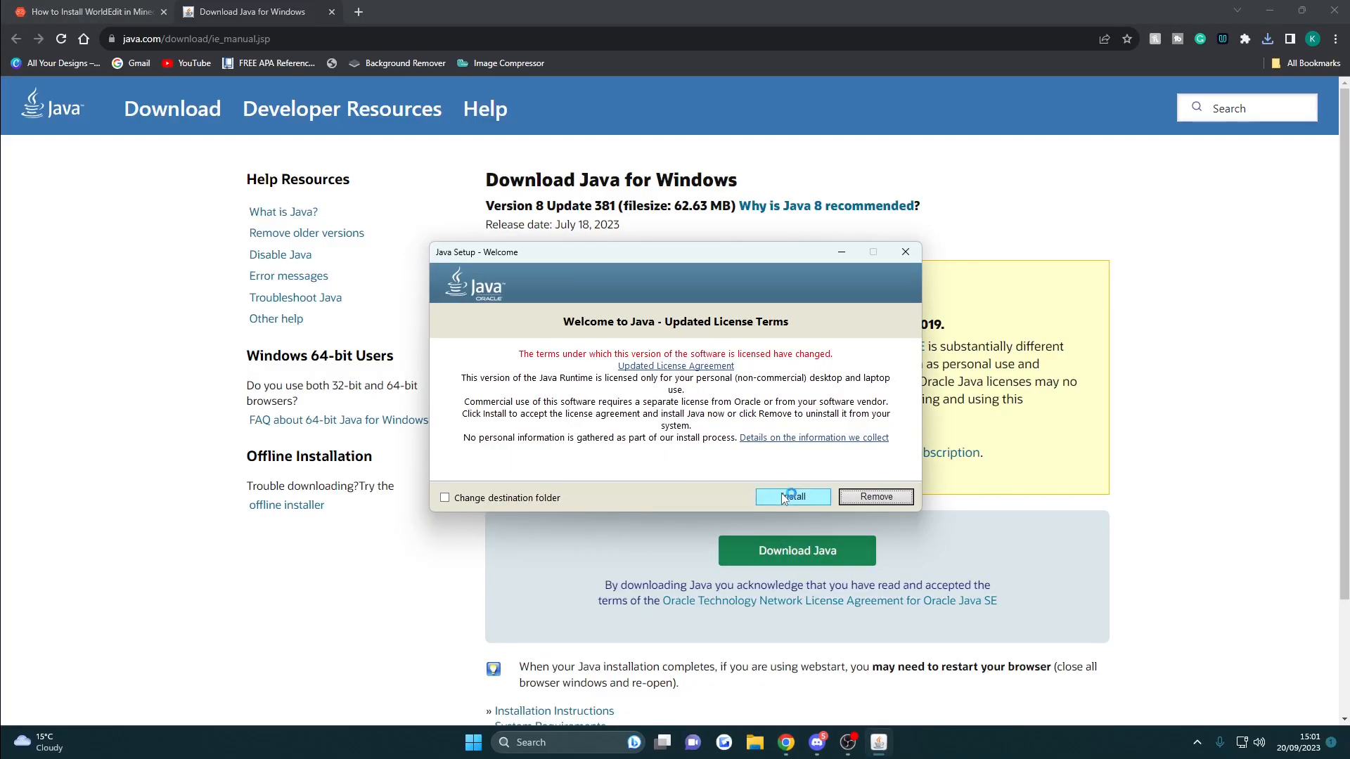
{"action": "left_click", "coordinate": [791, 496]}
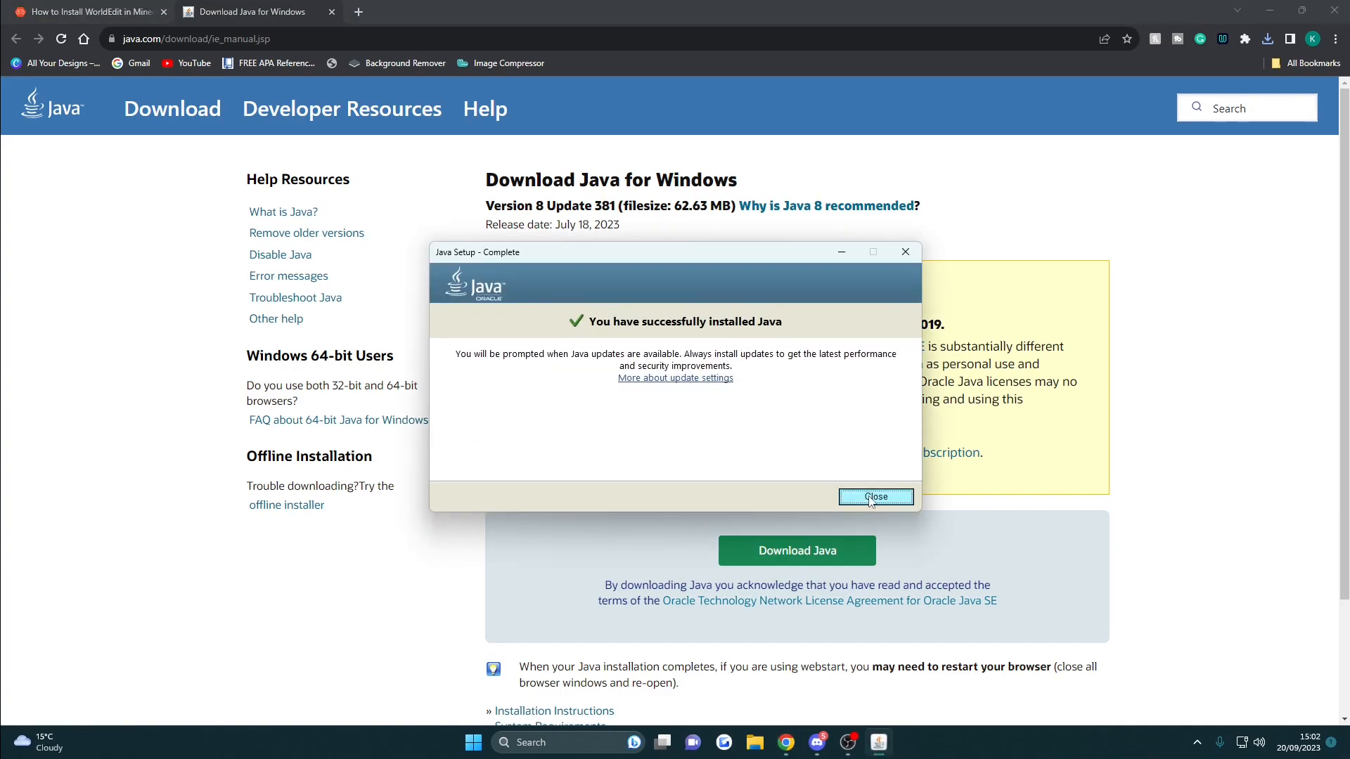
Download the latest Forge 1.20.1 installer from the Forge page under the 1.20 group
{"action": "left_click", "coordinate": [875, 496]}
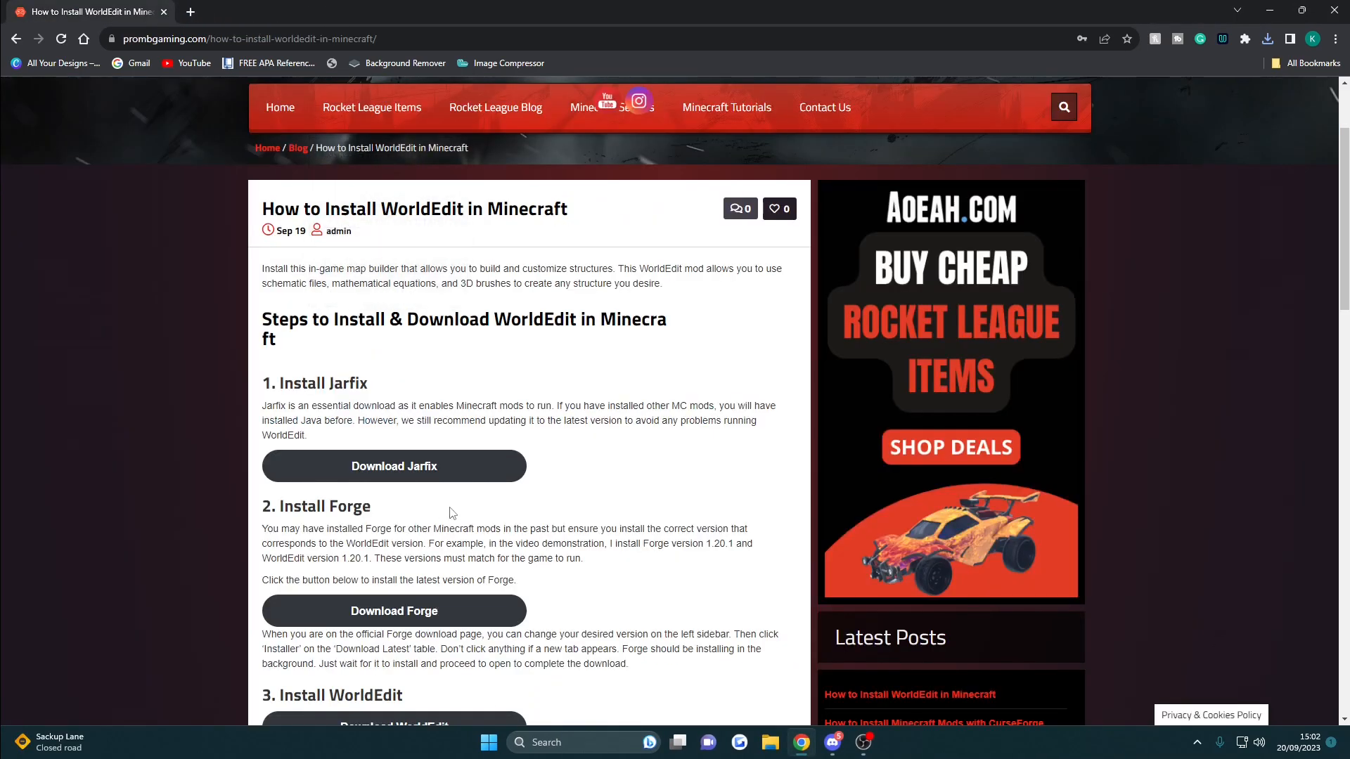
{"action": "scroll", "scroll_direction": "down", "scroll_amount": 3}
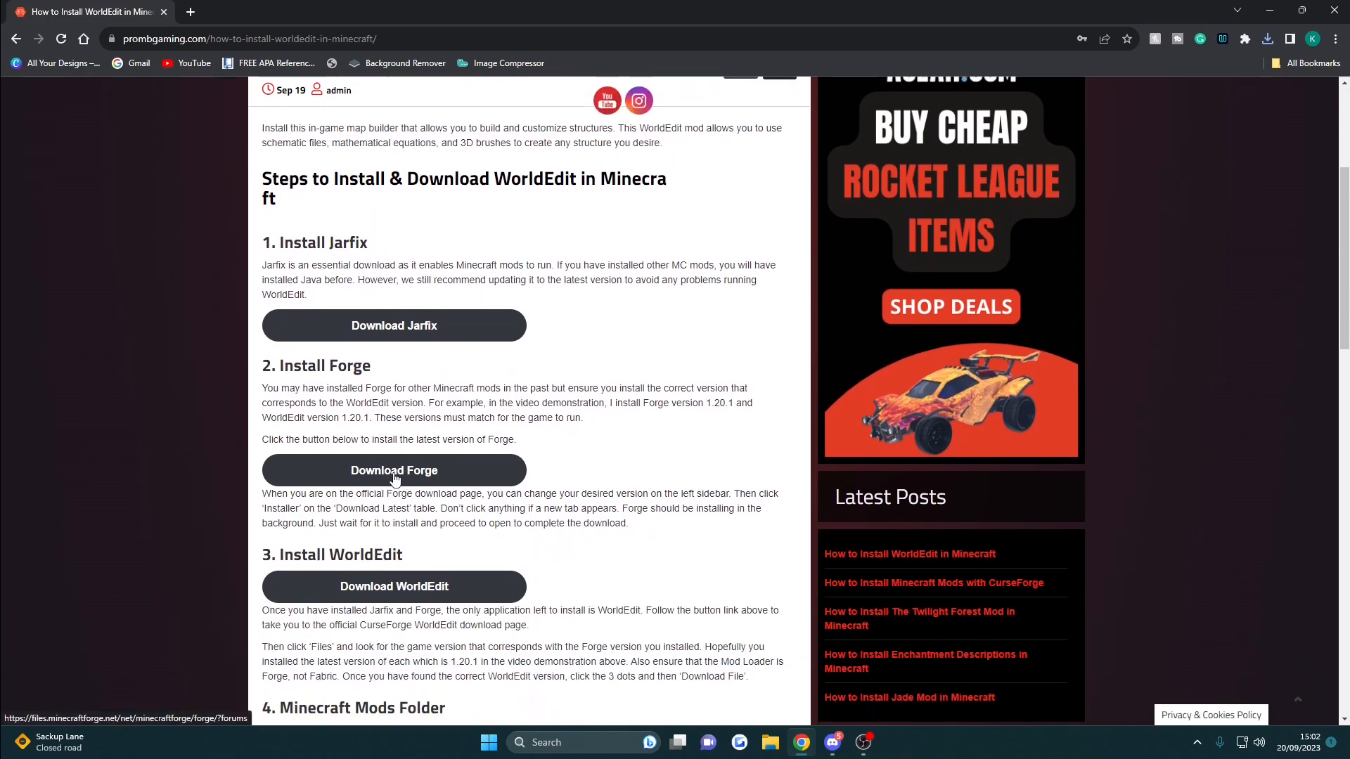
{"action": "left_click", "coordinate": [394, 470]}
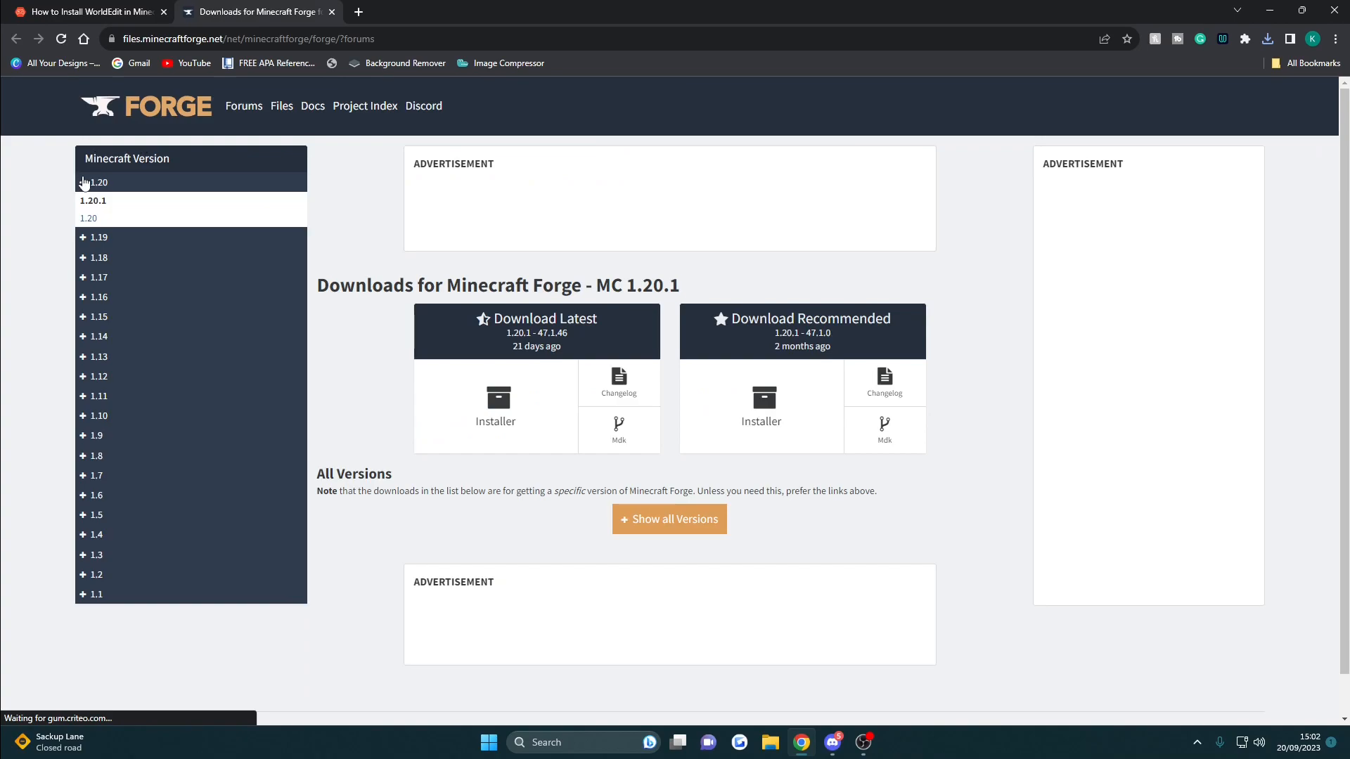
{"action": "left_click", "coordinate": [86, 11]}
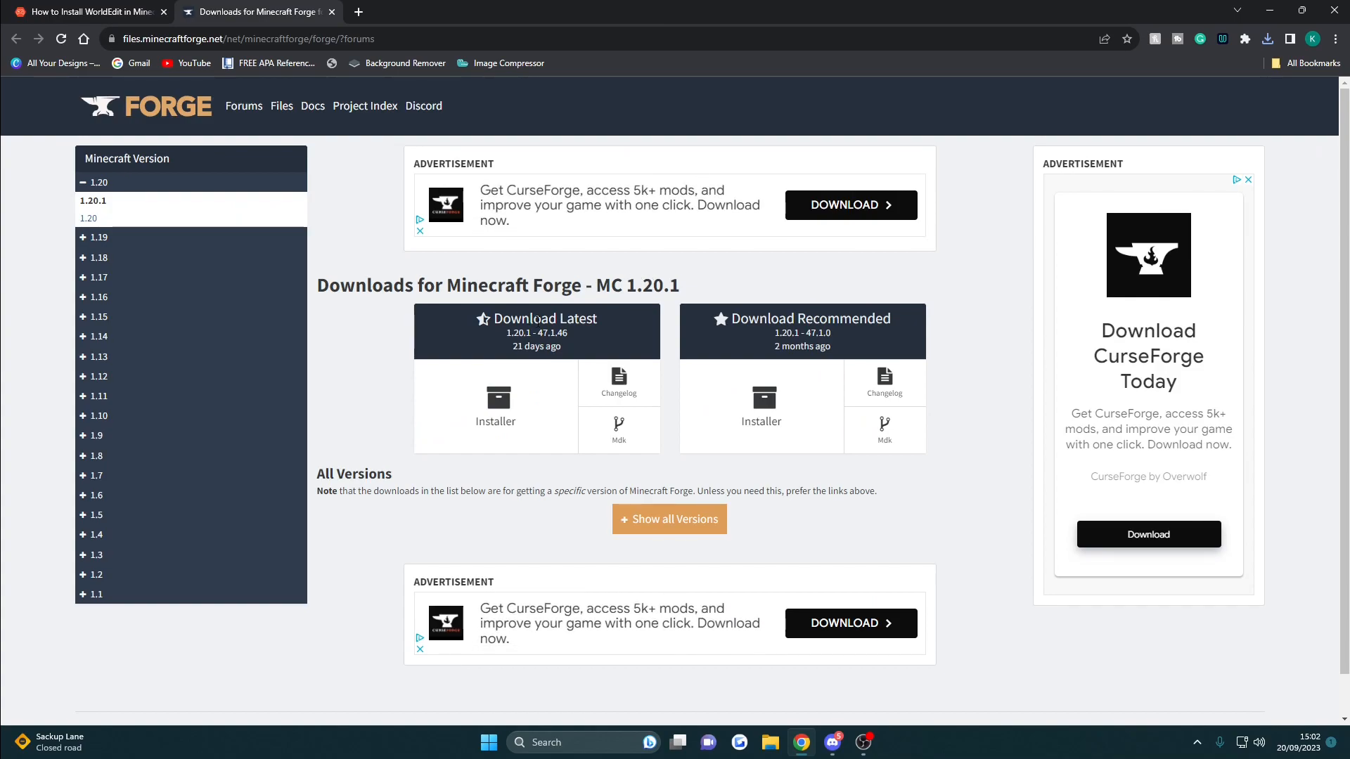
{"action": "left_click", "coordinate": [99, 181]}
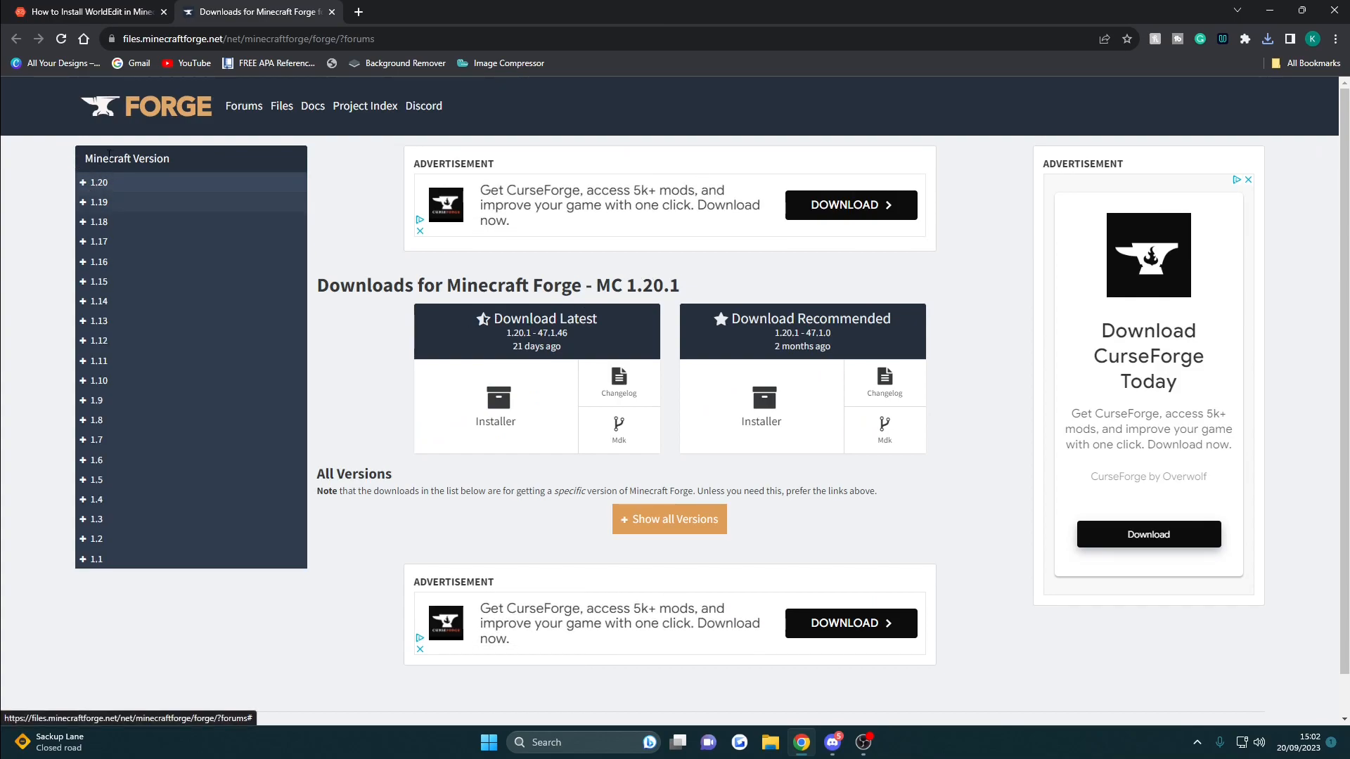
{"action": "left_click", "coordinate": [97, 182]}
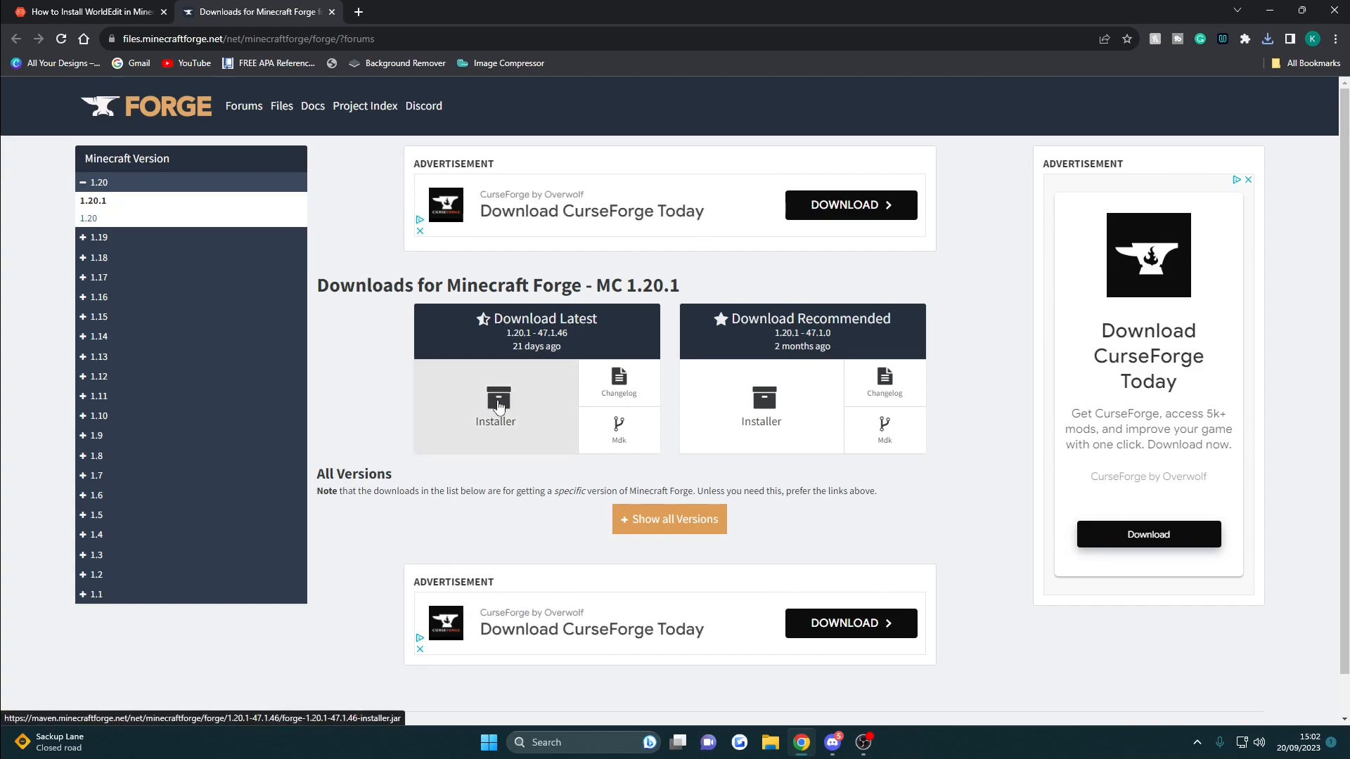
{"action": "left_click", "coordinate": [495, 405]}
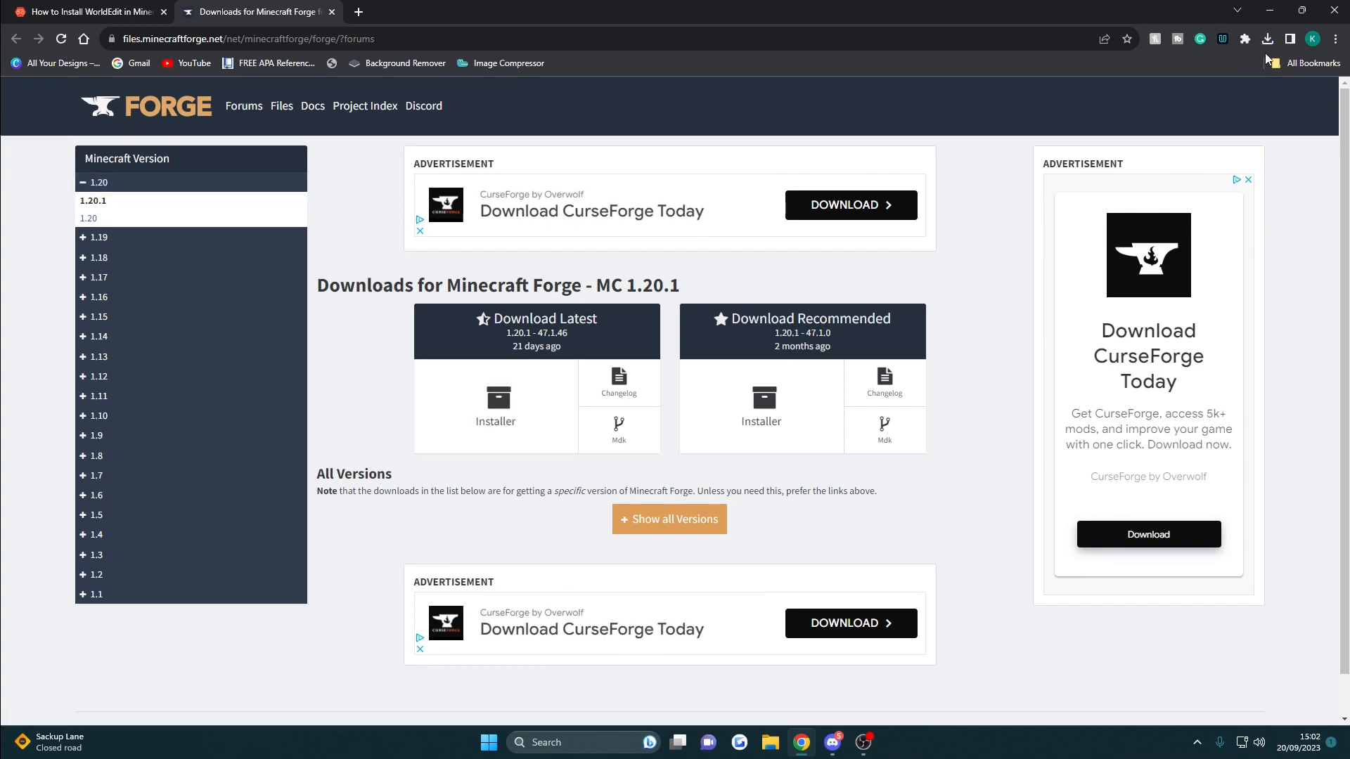
Run the downloaded installer and install the 1.20.1-forge-47.1.46 client profile
{"action": "left_click", "coordinate": [1267, 39]}
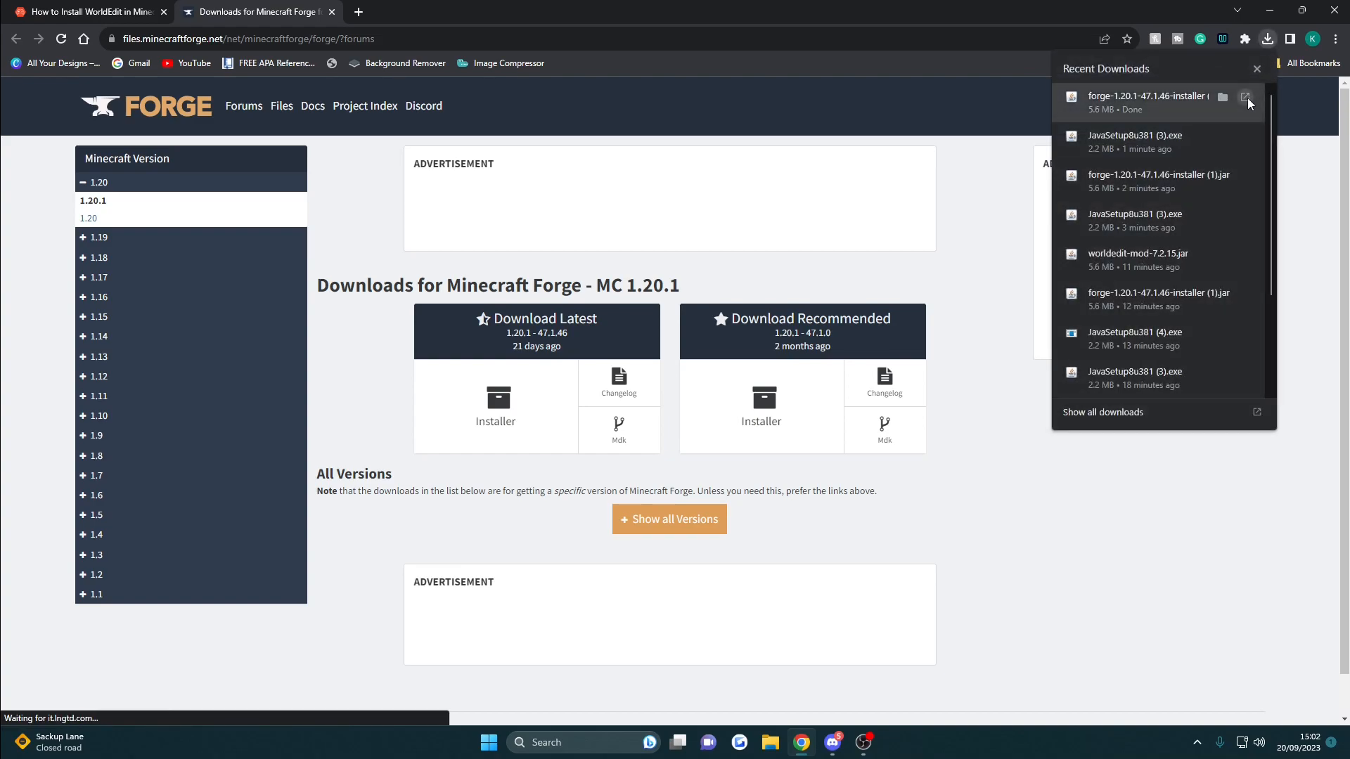
{"action": "left_click", "coordinate": [1245, 97]}
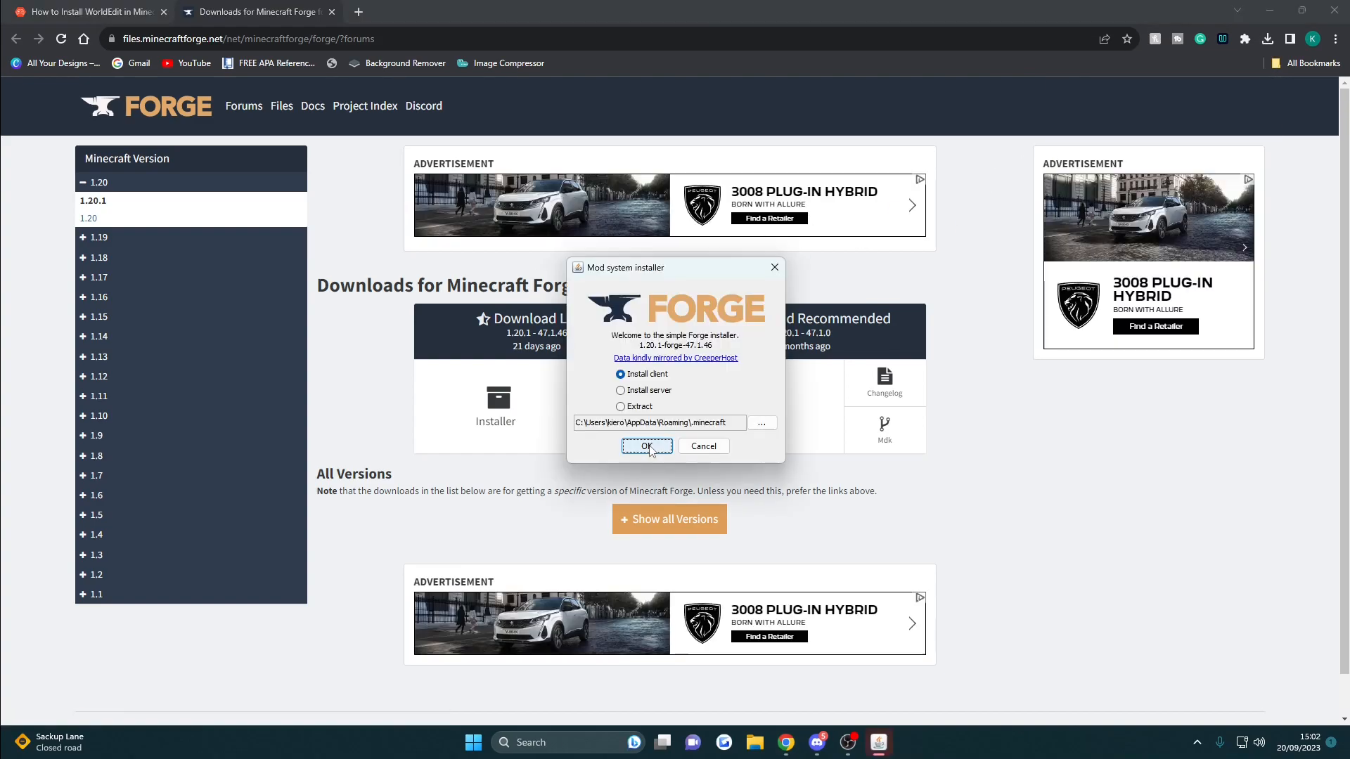
{"action": "left_click", "coordinate": [645, 445]}
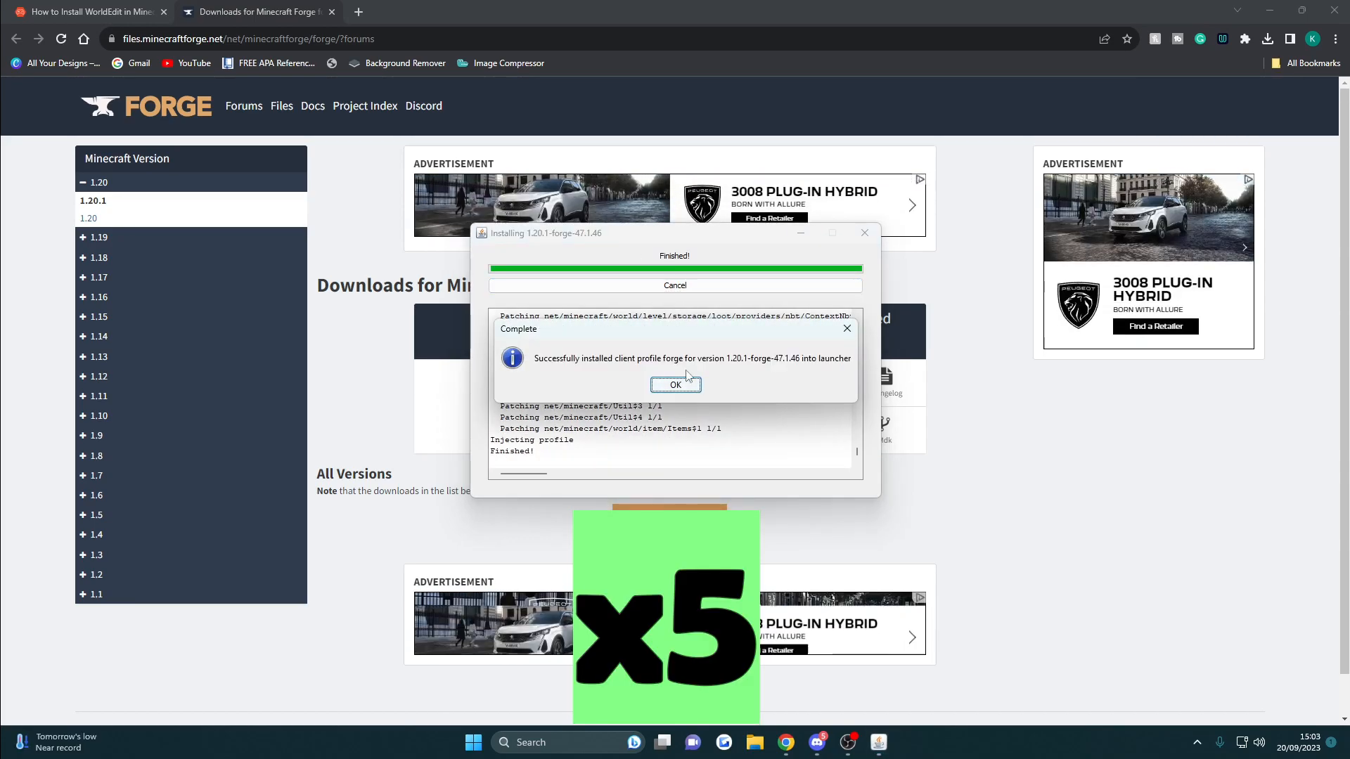
{"action": "left_click", "coordinate": [675, 384]}
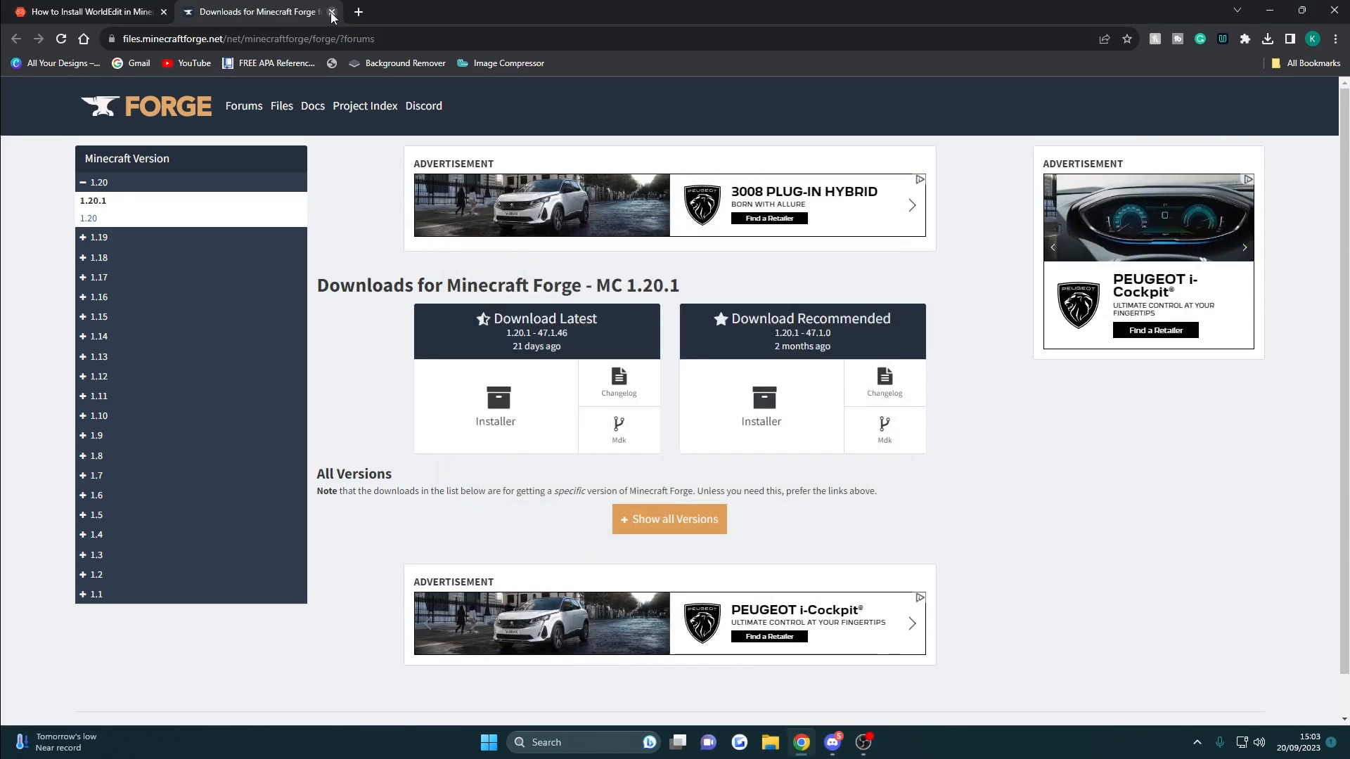
{"action": "mouse_move", "coordinate": [256, 11]}
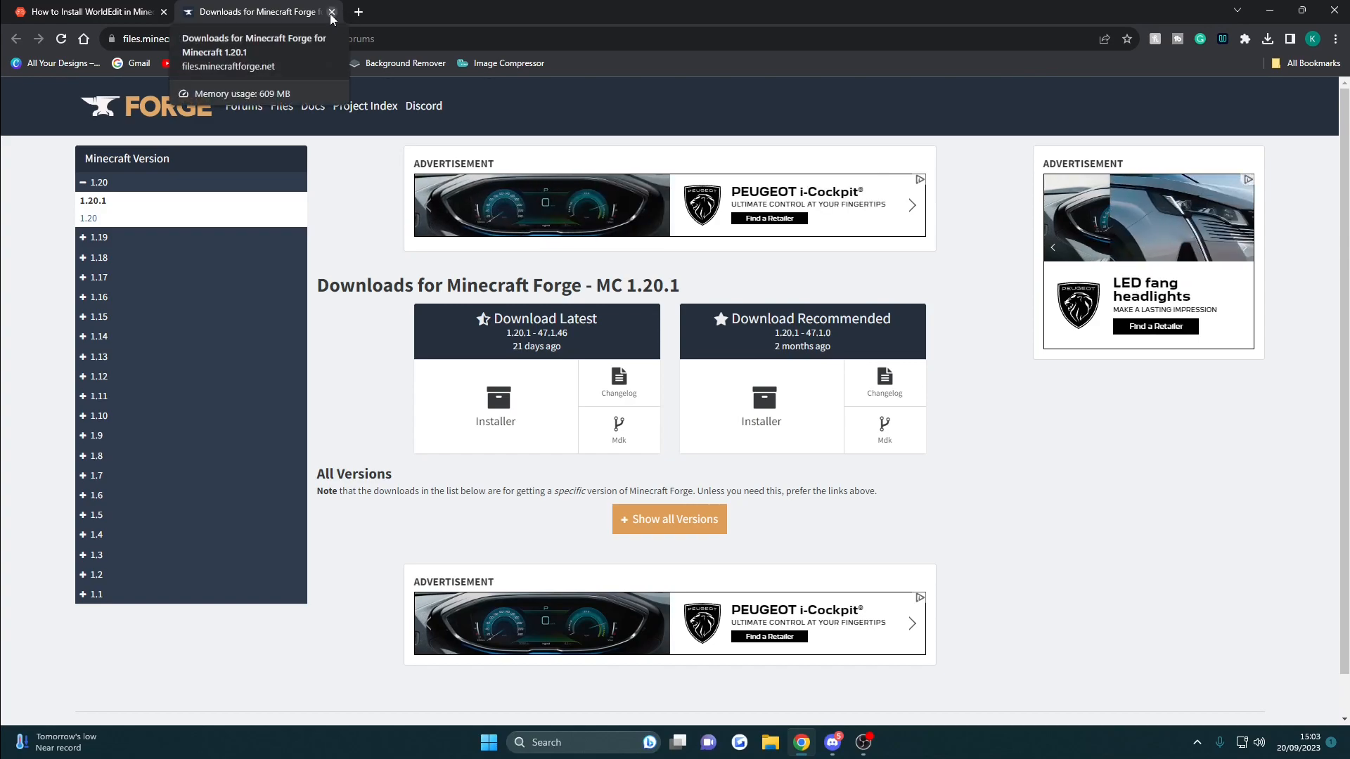
Go to the WorldEdit mod page on CurseForge and view its file versions
{"action": "left_click", "coordinate": [332, 11]}
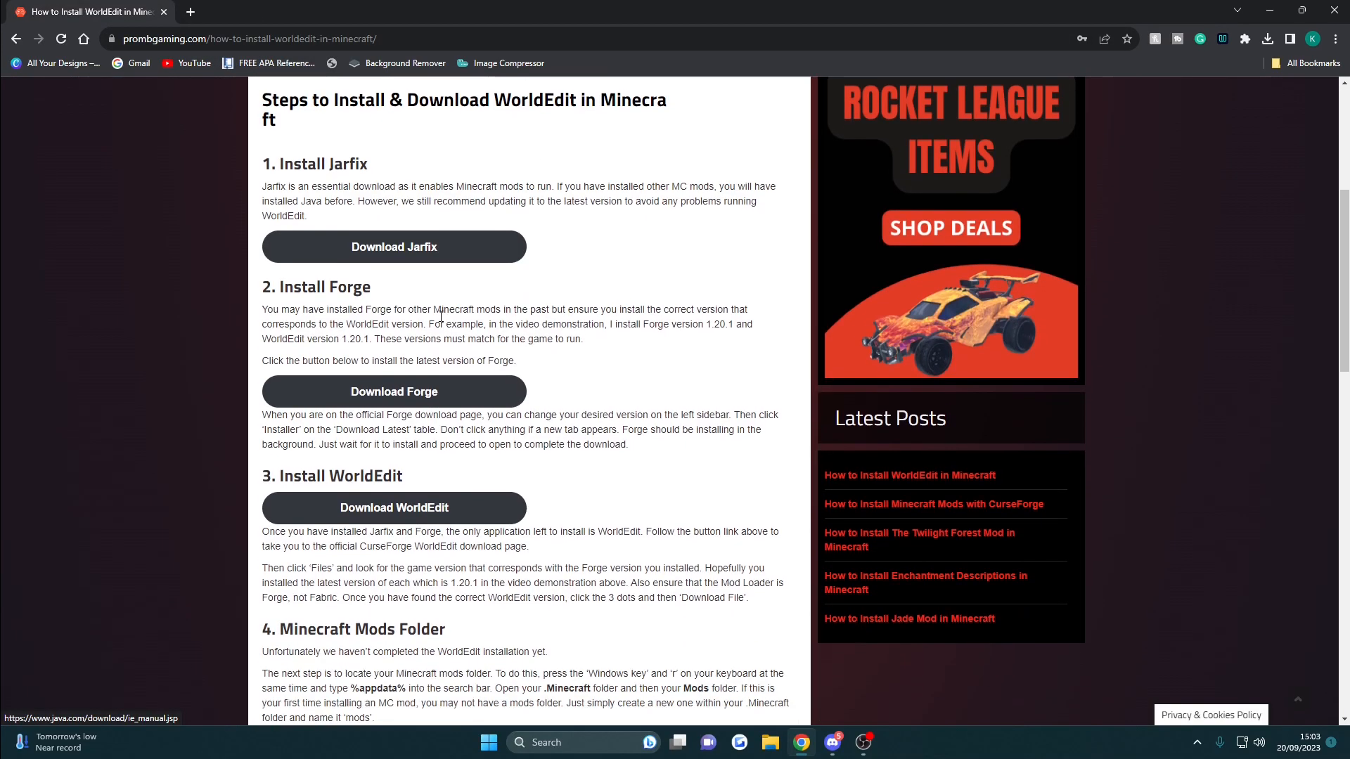
{"action": "scroll", "scroll_direction": "down", "scroll_amount": 3}
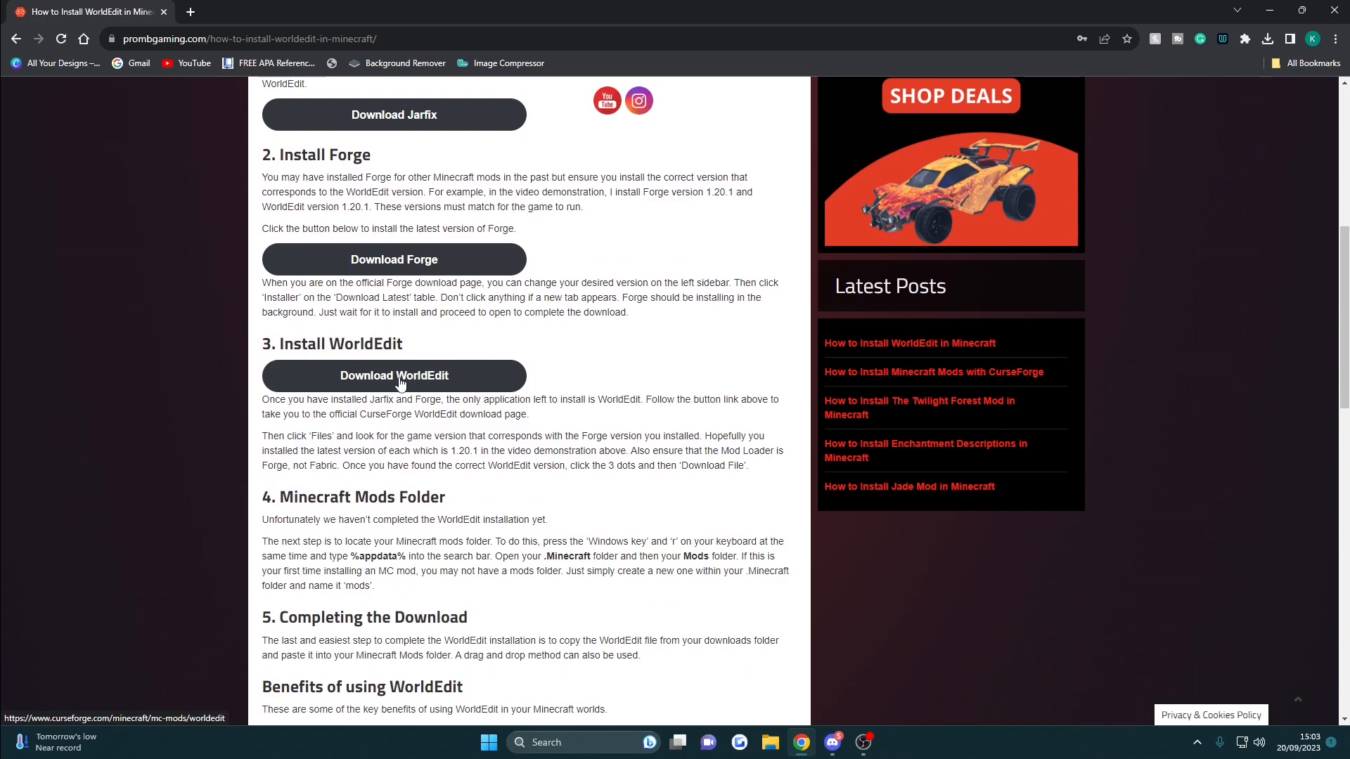
{"action": "left_click", "coordinate": [393, 375]}
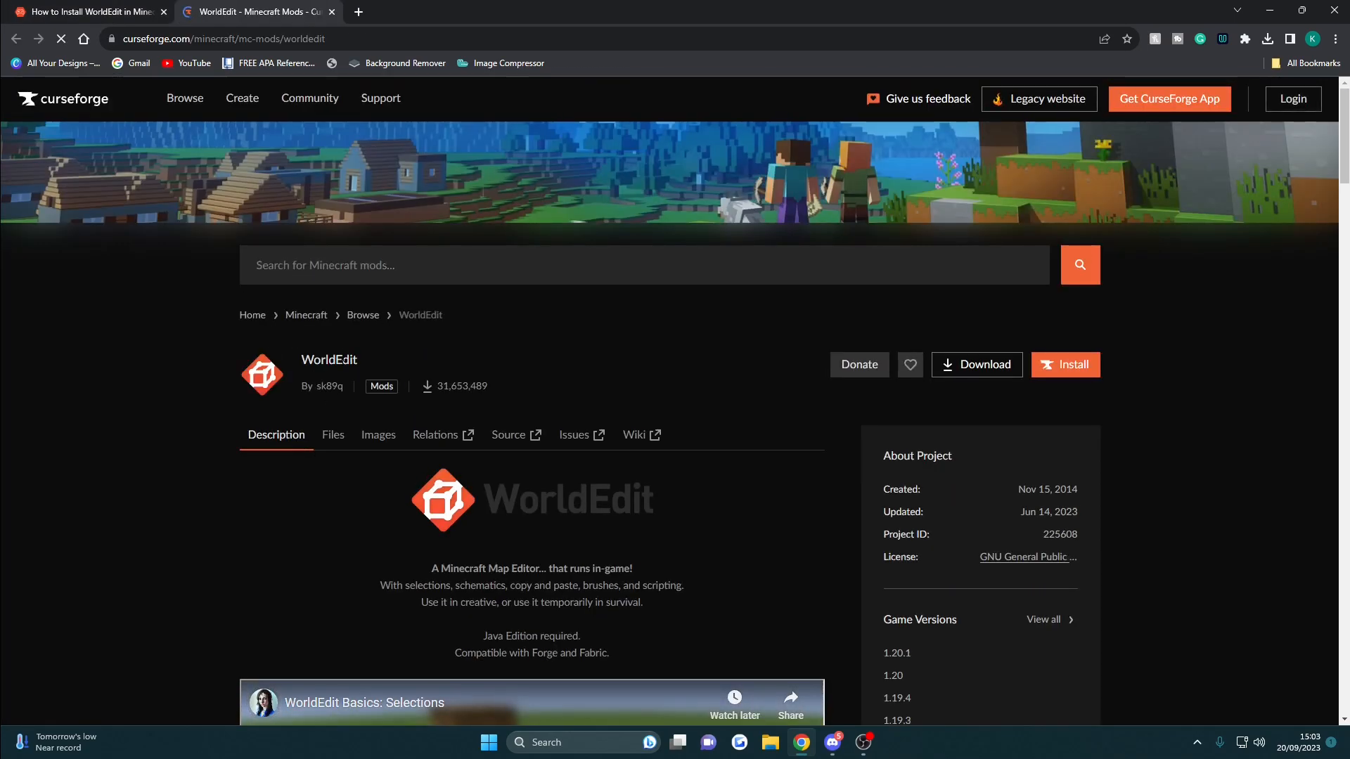
{"action": "left_click", "coordinate": [332, 435]}
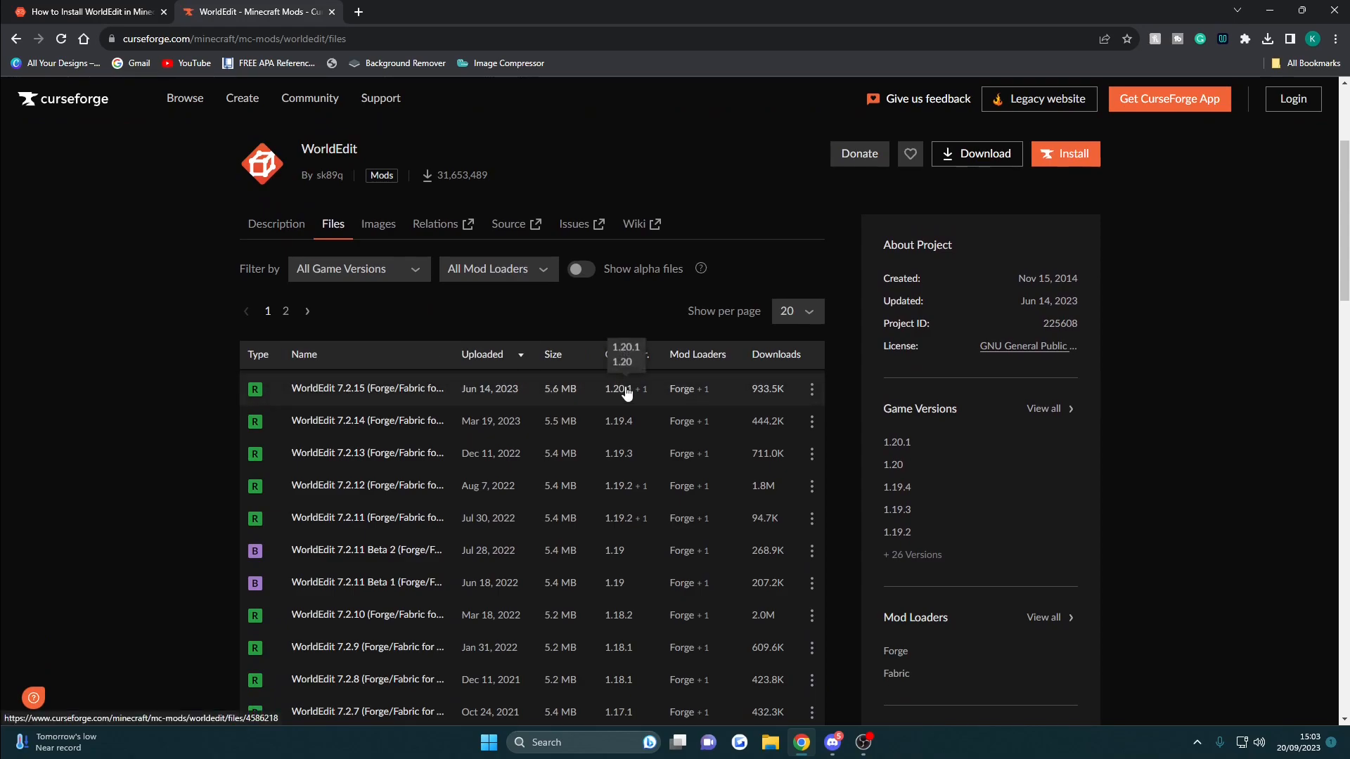
{"action": "mouse_move", "coordinate": [623, 398]}
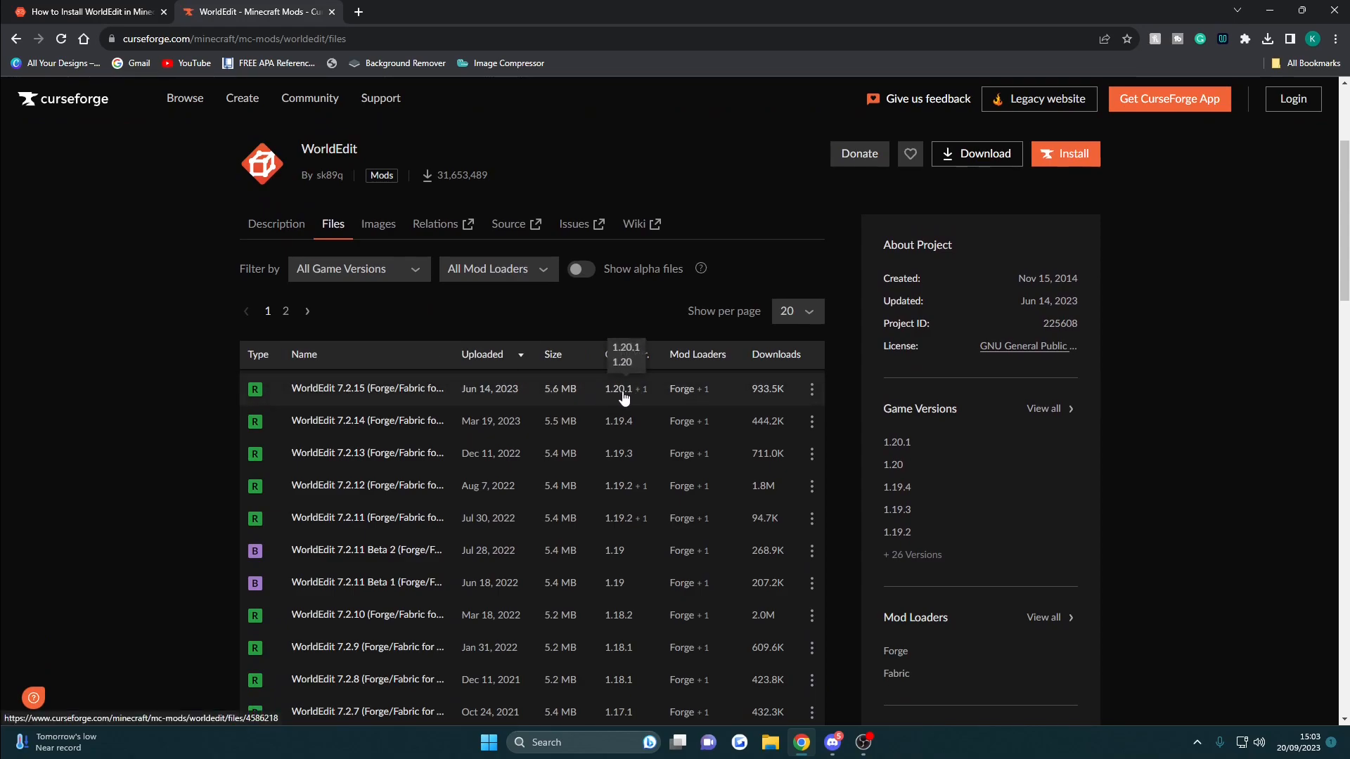
{"action": "mouse_move", "coordinate": [687, 394]}
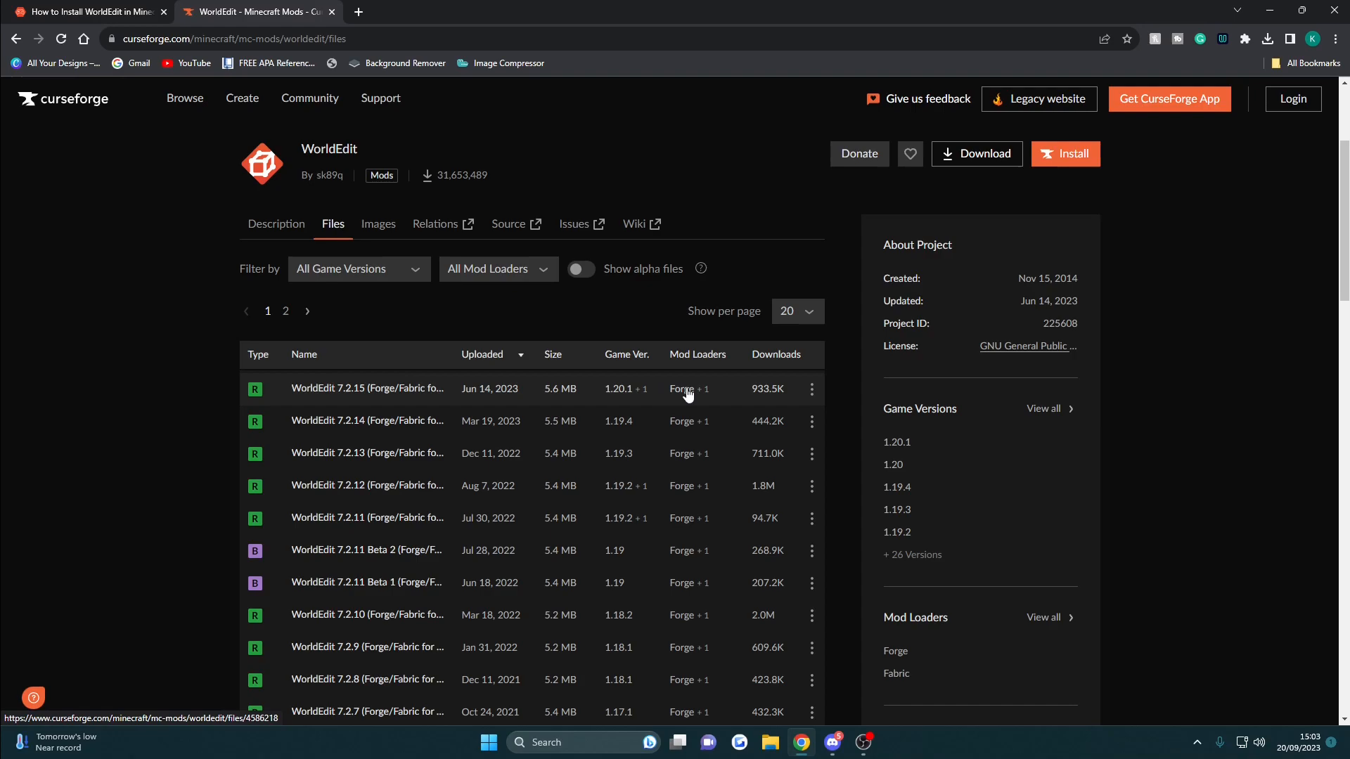
{"action": "mouse_move", "coordinate": [644, 389]}
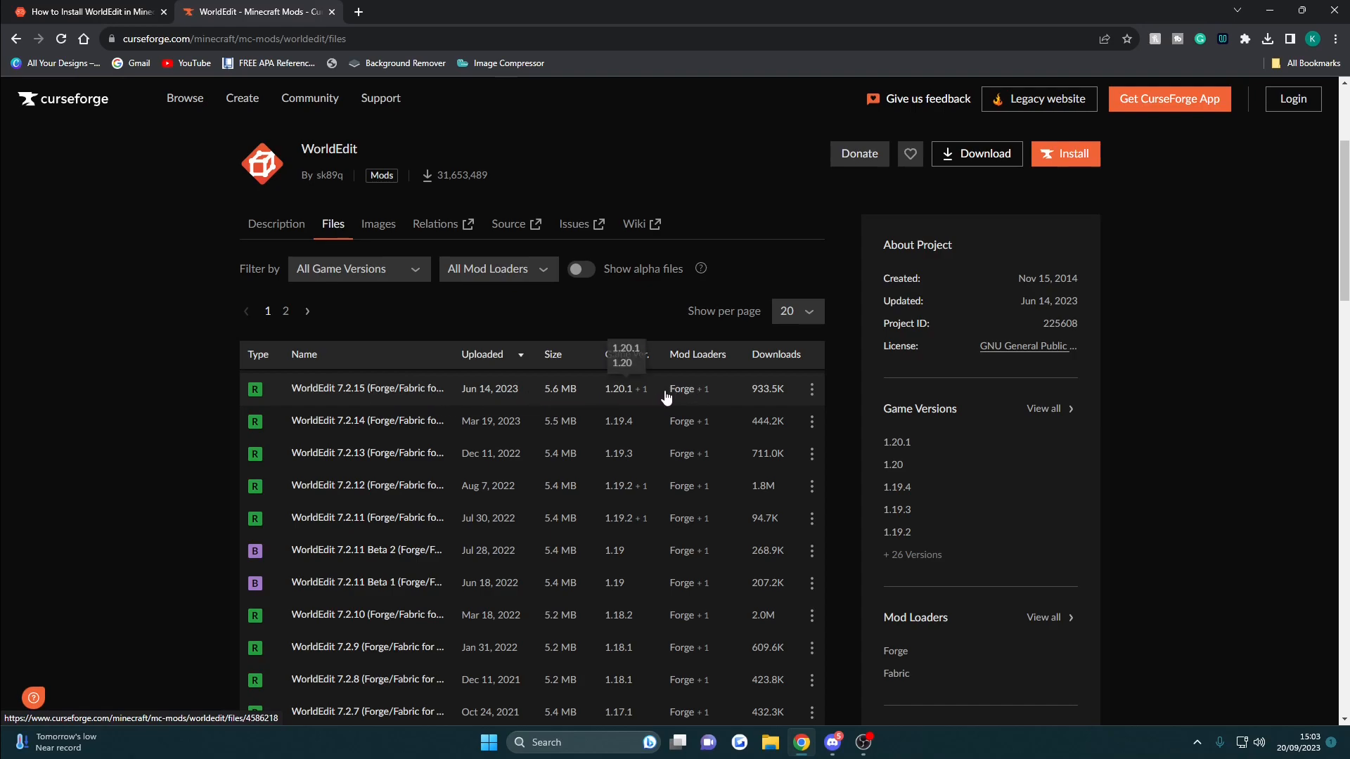
Download the WorldEdit 7.2.15 jar directly and reveal it in its folder
{"action": "left_click", "coordinate": [810, 388]}
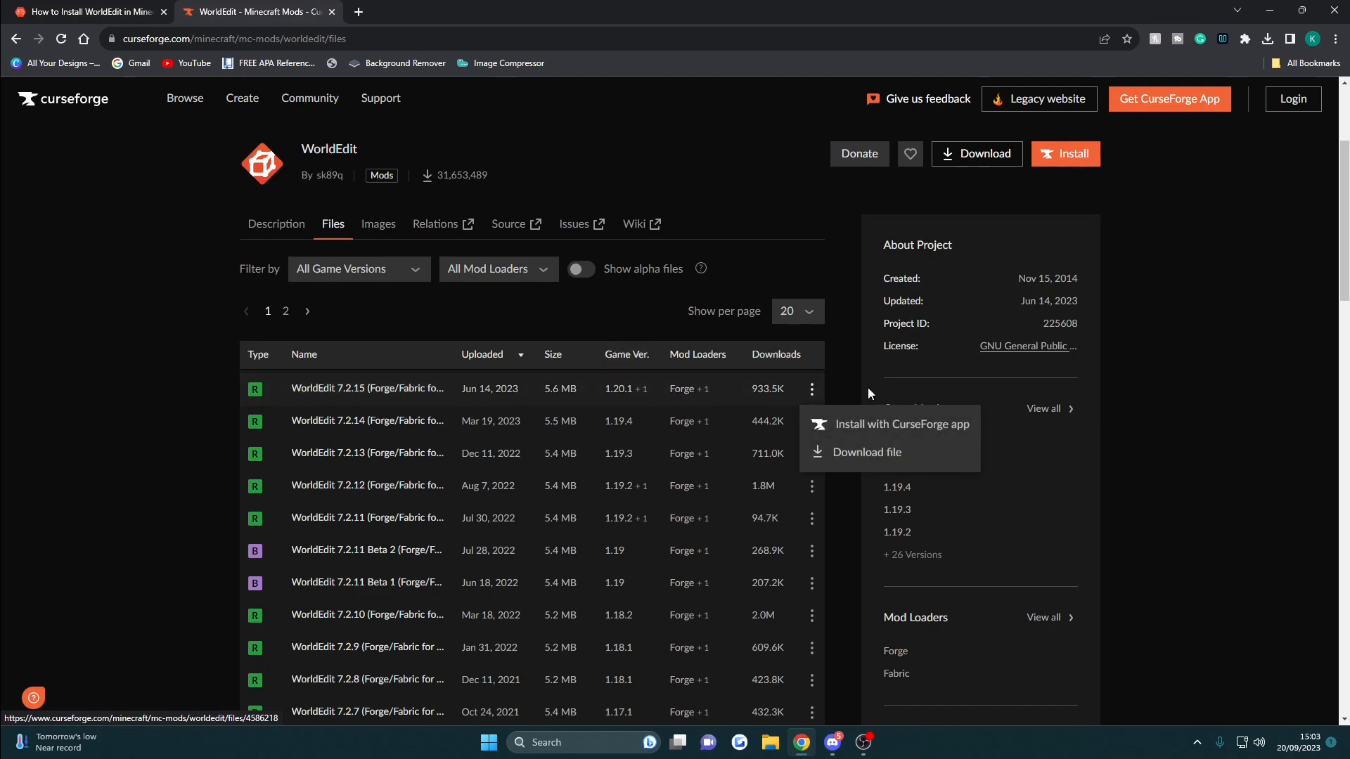
{"action": "left_click", "coordinate": [865, 451]}
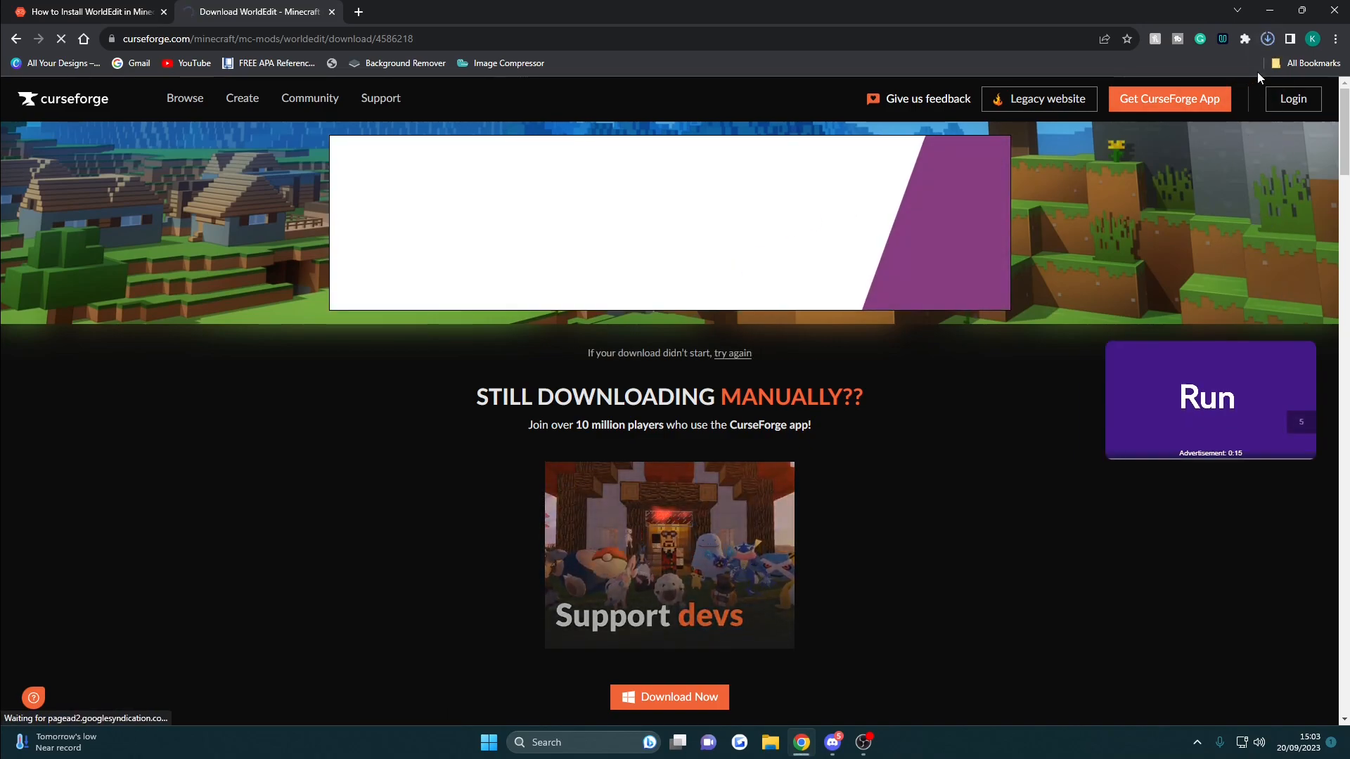
{"action": "left_click", "coordinate": [1267, 39]}
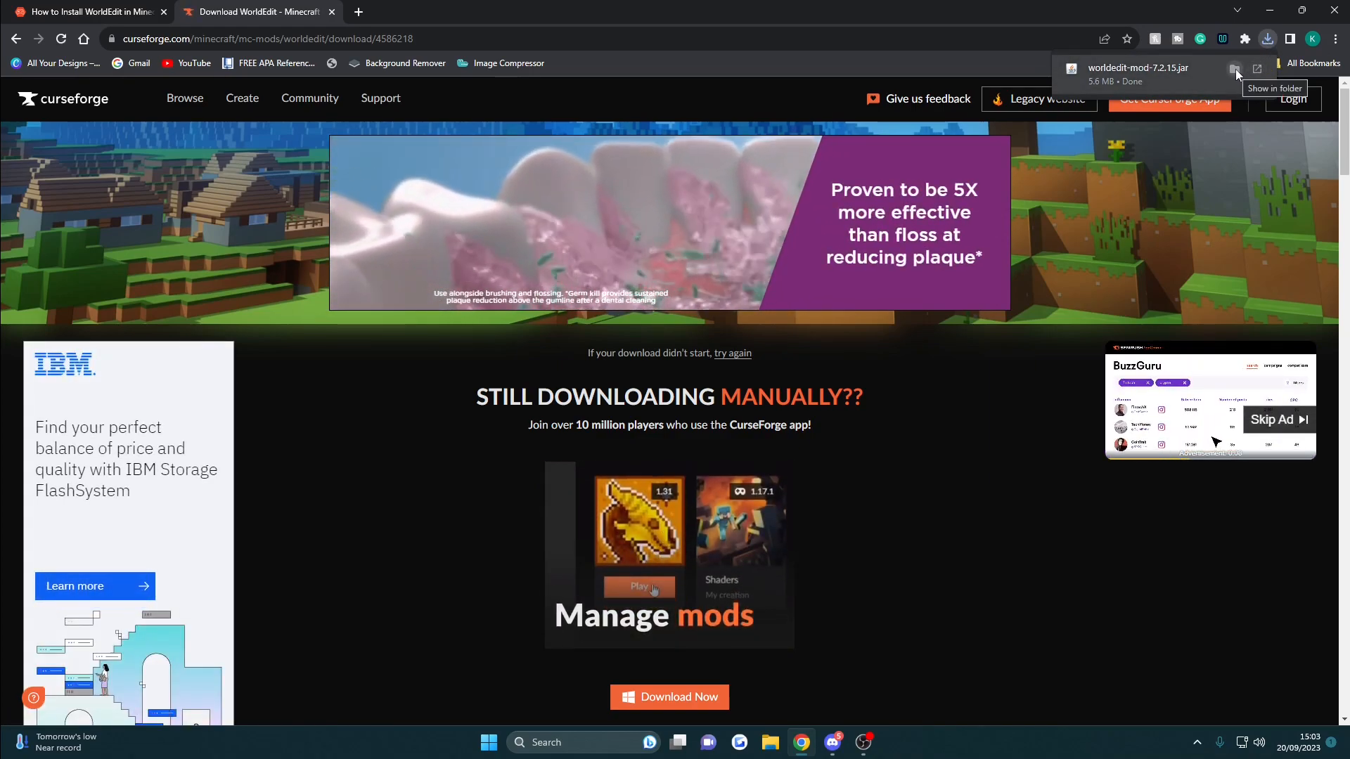
{"action": "left_click", "coordinate": [1237, 69]}
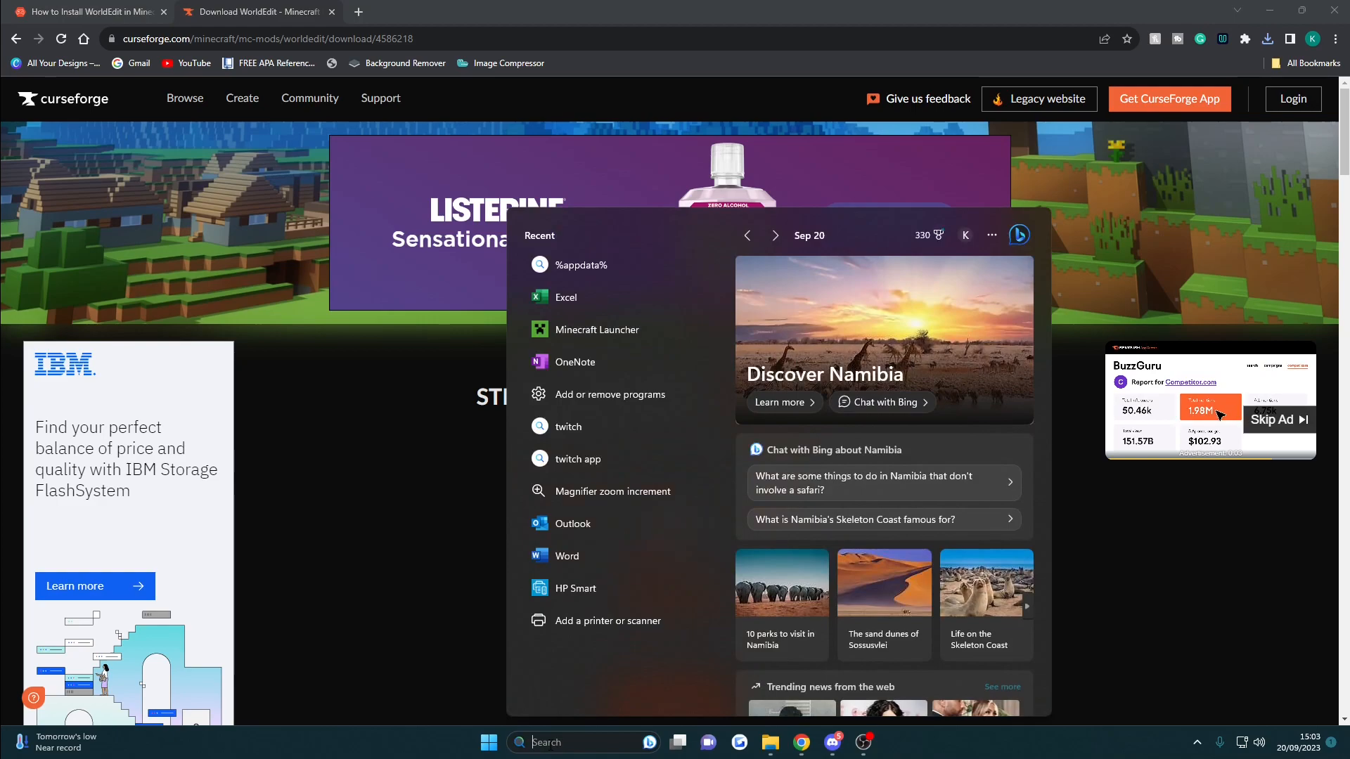
Reach the .minecraft folder under AppData Roaming via a %appdata% search
{"action": "type", "text": "%appd"}
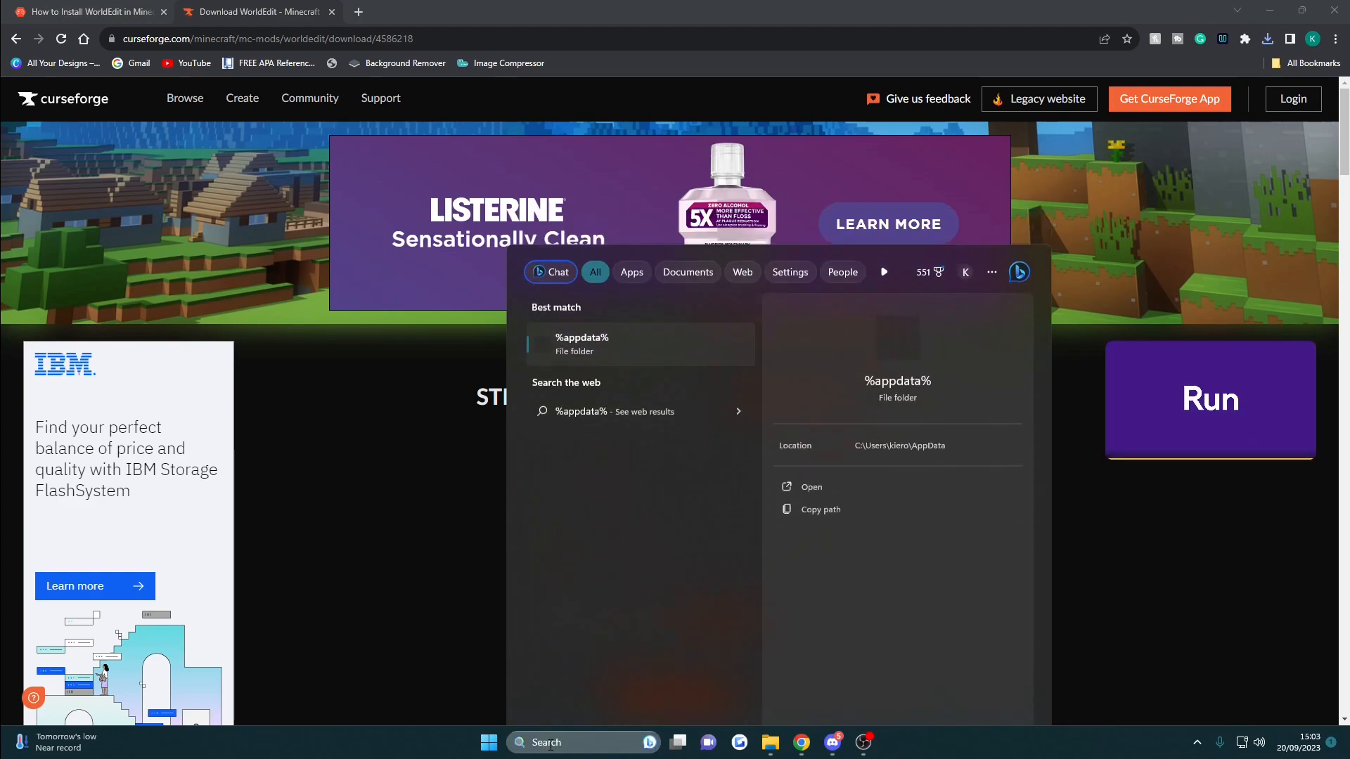
{"action": "left_click", "coordinate": [810, 487]}
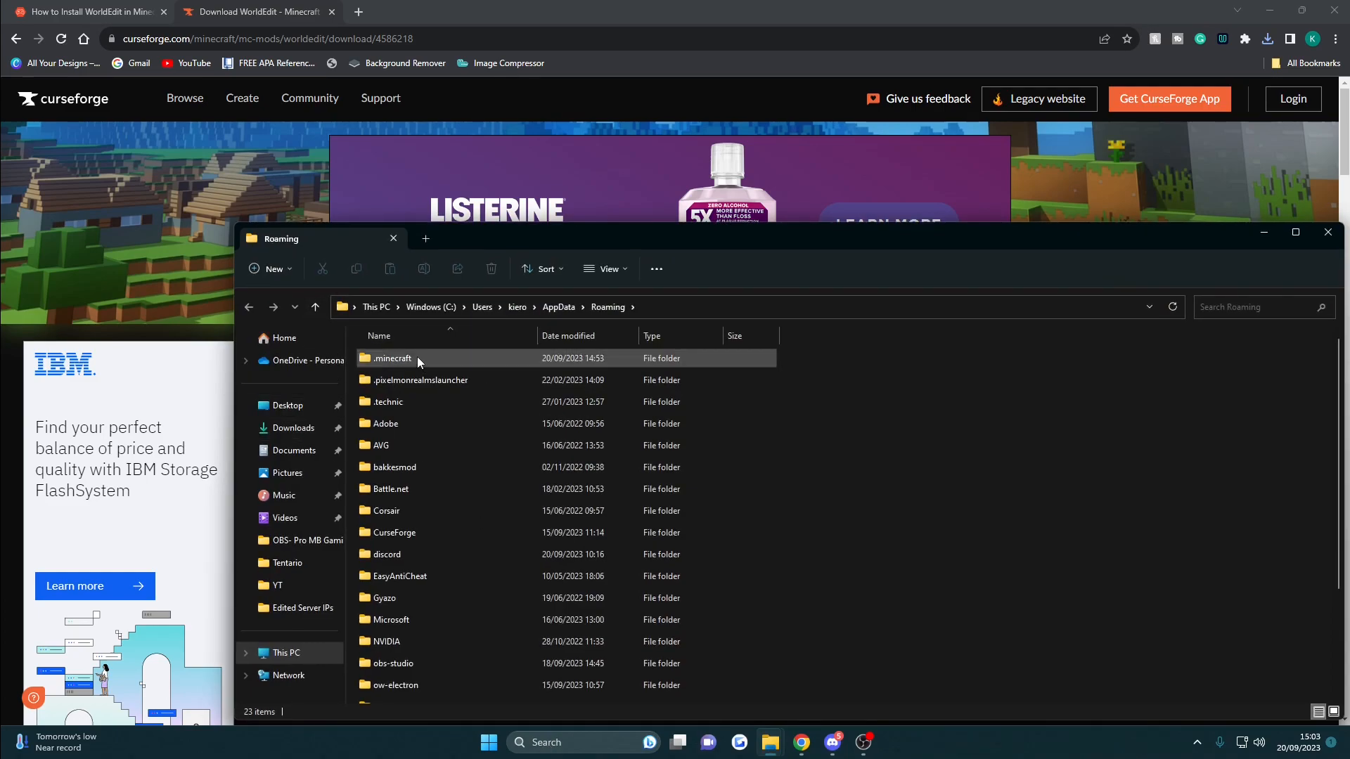
{"action": "mouse_move", "coordinate": [409, 361]}
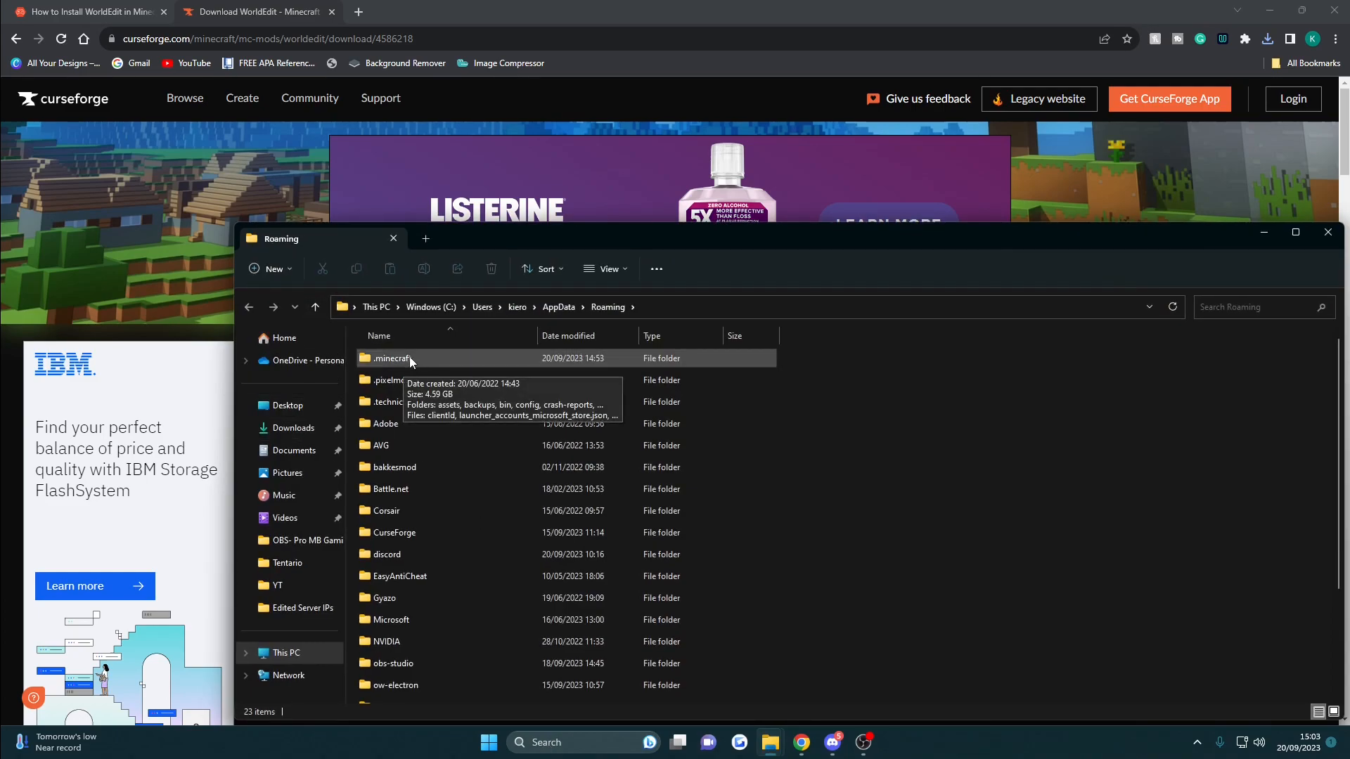
{"action": "double_click", "coordinate": [392, 359]}
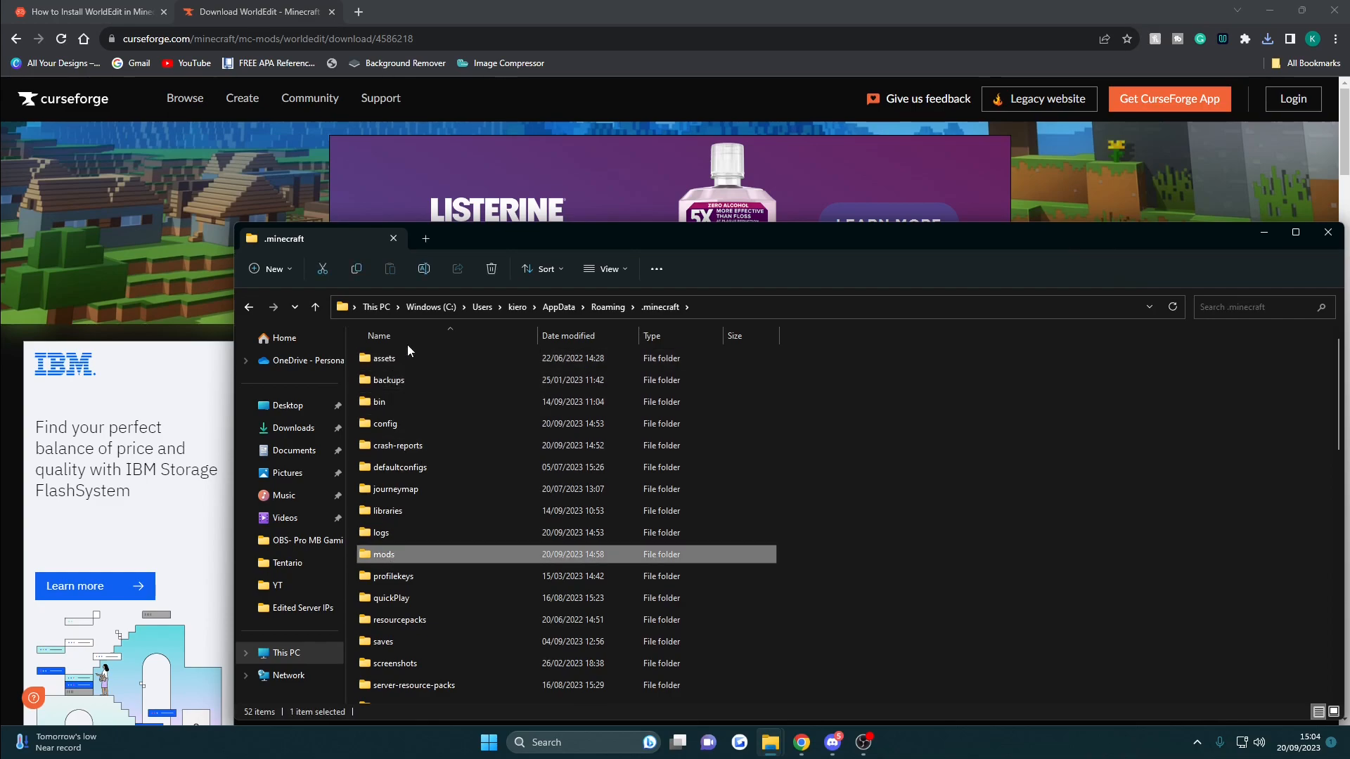
Use the .minecraft folder's context actions and go into its mods folder
{"action": "right_click", "coordinate": [409, 353]}
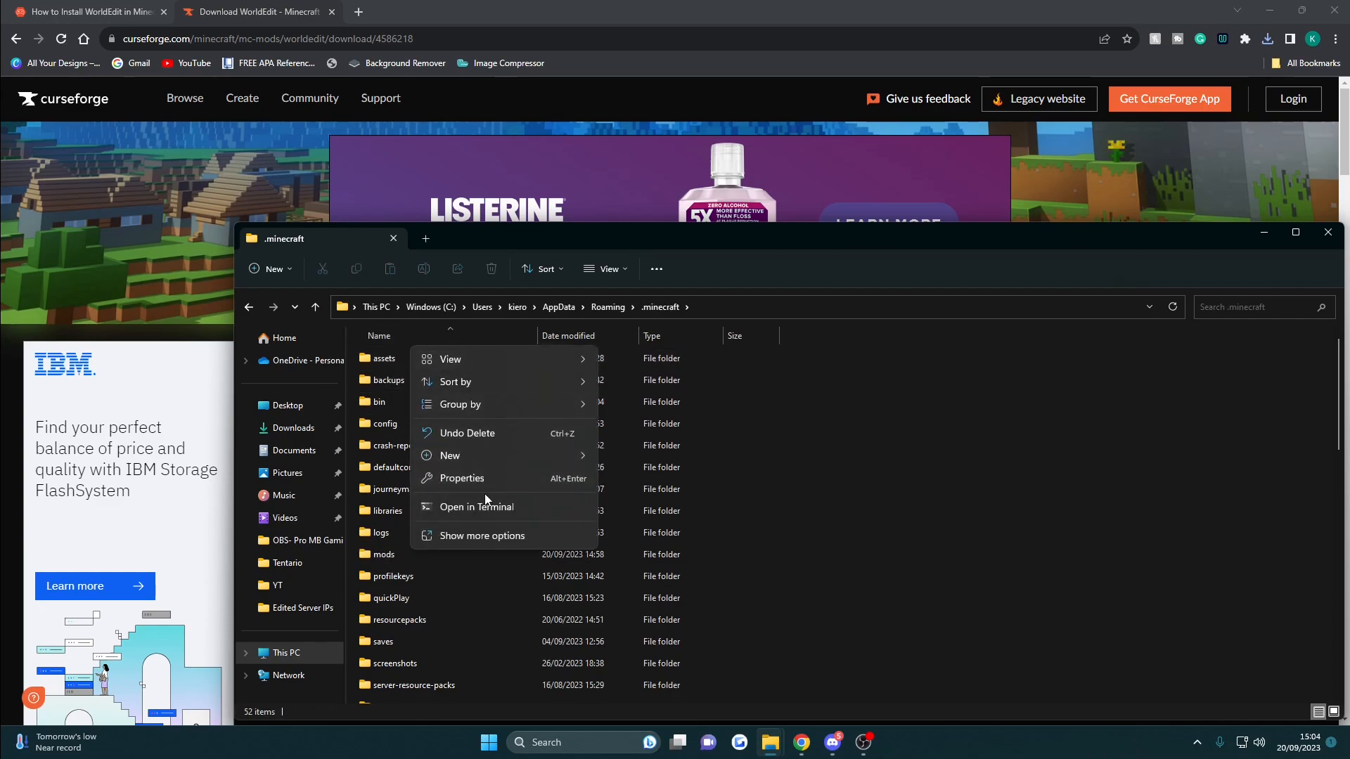
{"action": "left_click", "coordinate": [450, 456]}
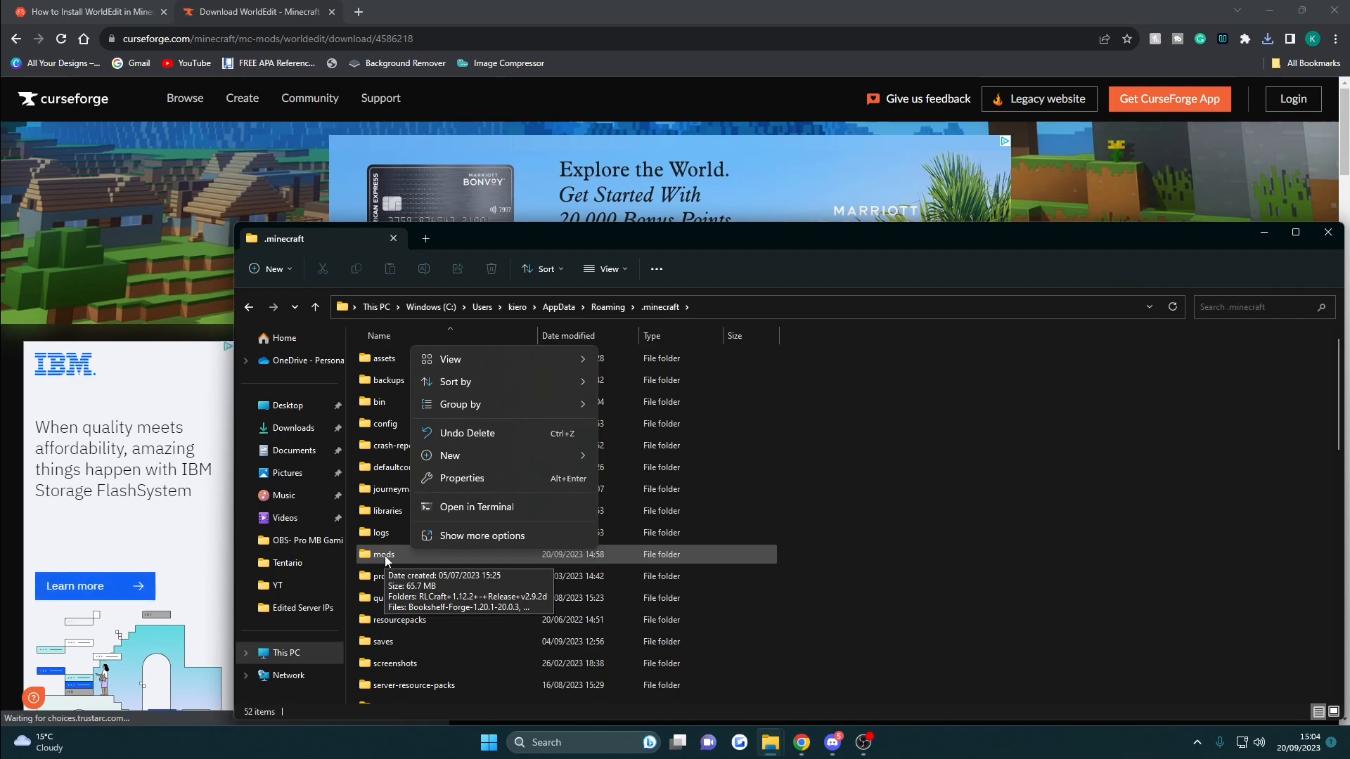
{"action": "double_click", "coordinate": [382, 554]}
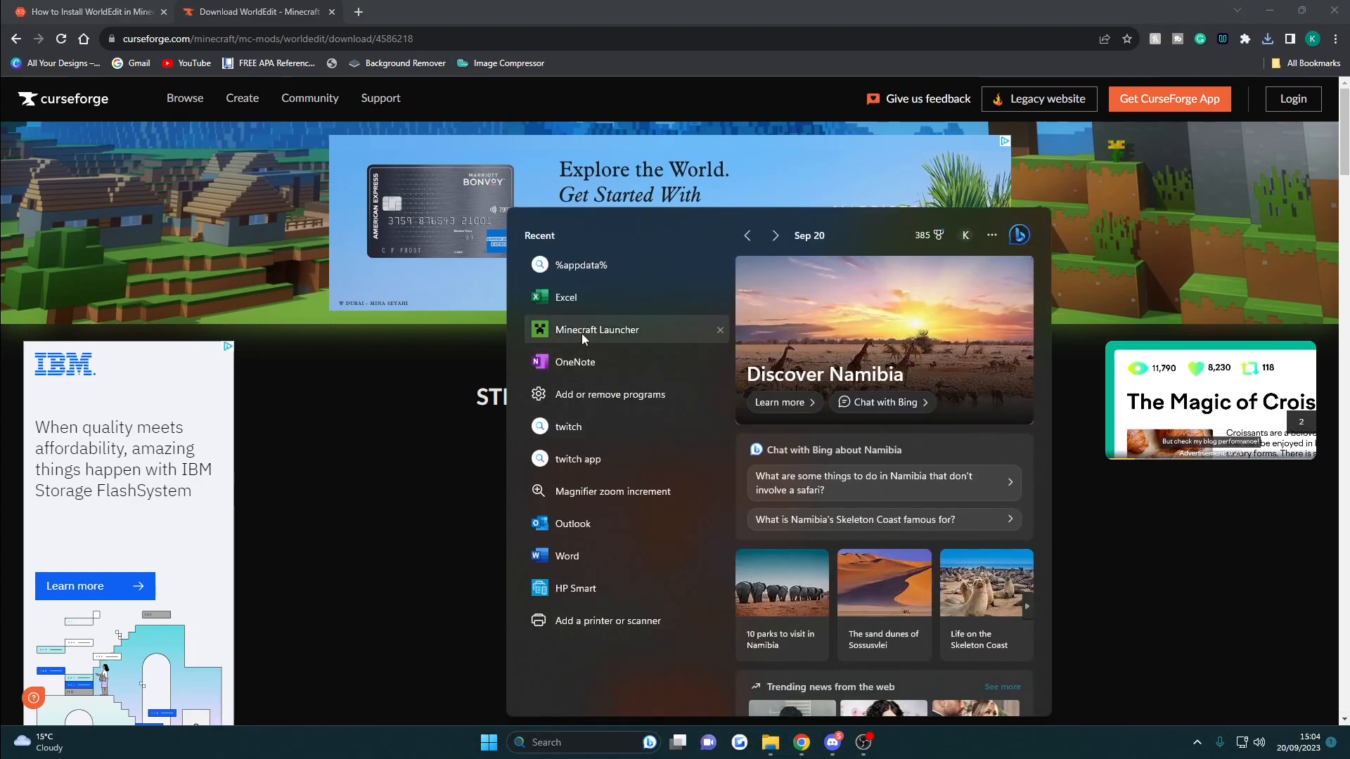
In the launcher's Installations, toggle the Modded filter and play forge 1.20.1-forge-47.1.46
{"action": "left_click", "coordinate": [596, 329]}
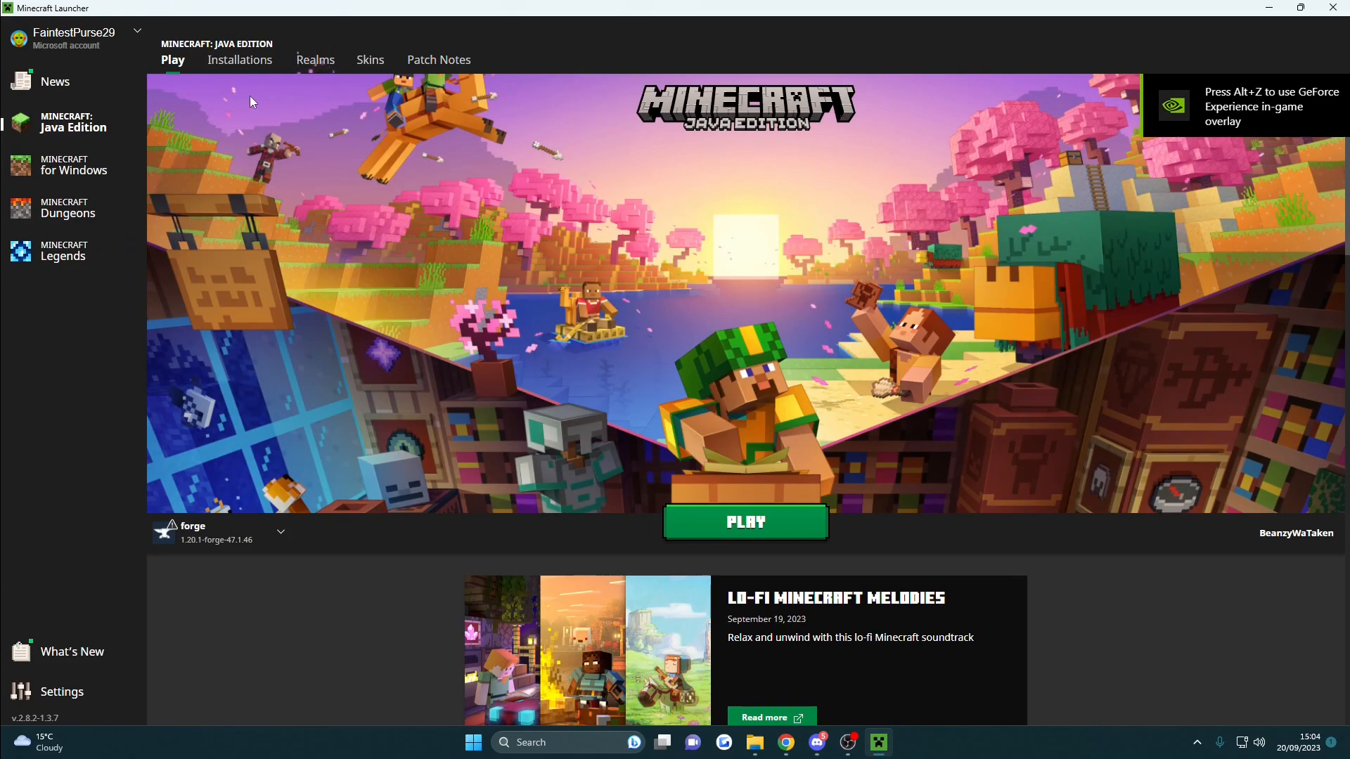
{"action": "left_click", "coordinate": [239, 59]}
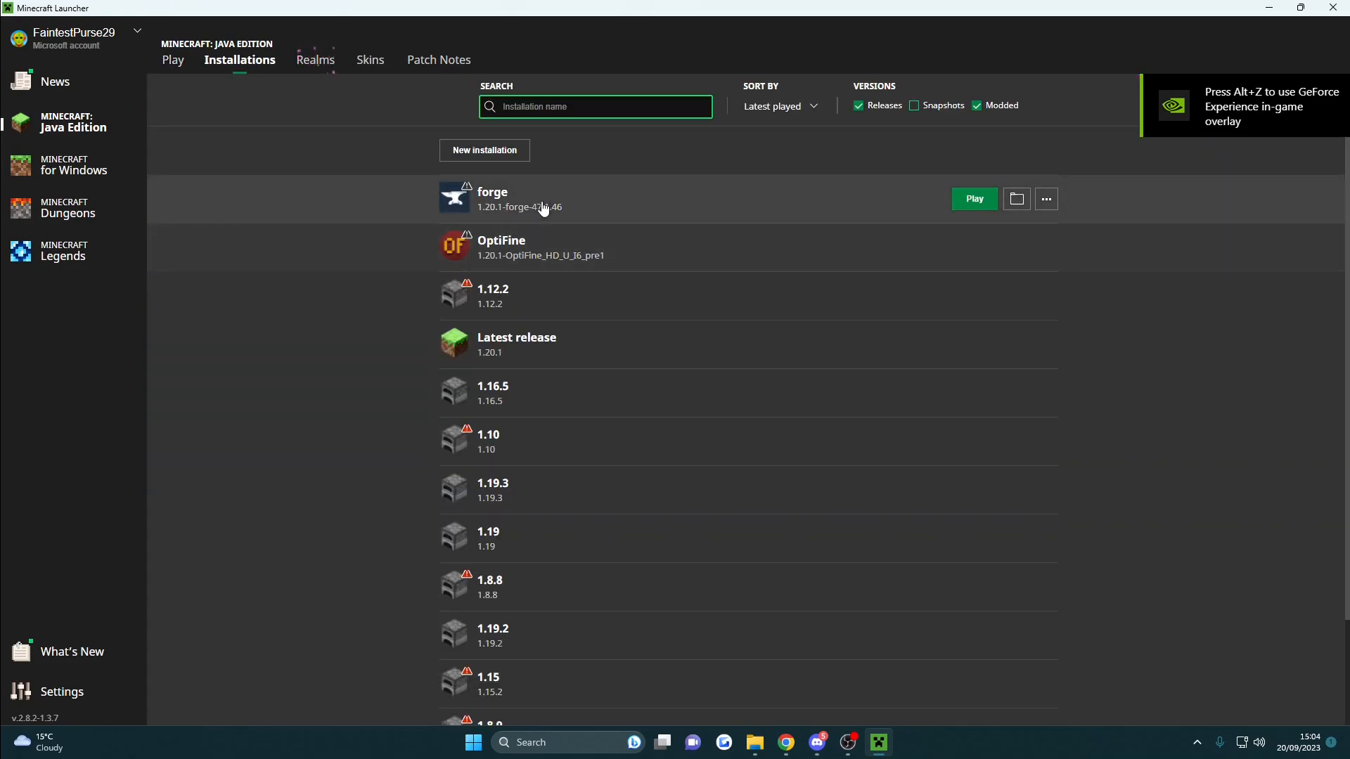
{"action": "mouse_move", "coordinate": [968, 125]}
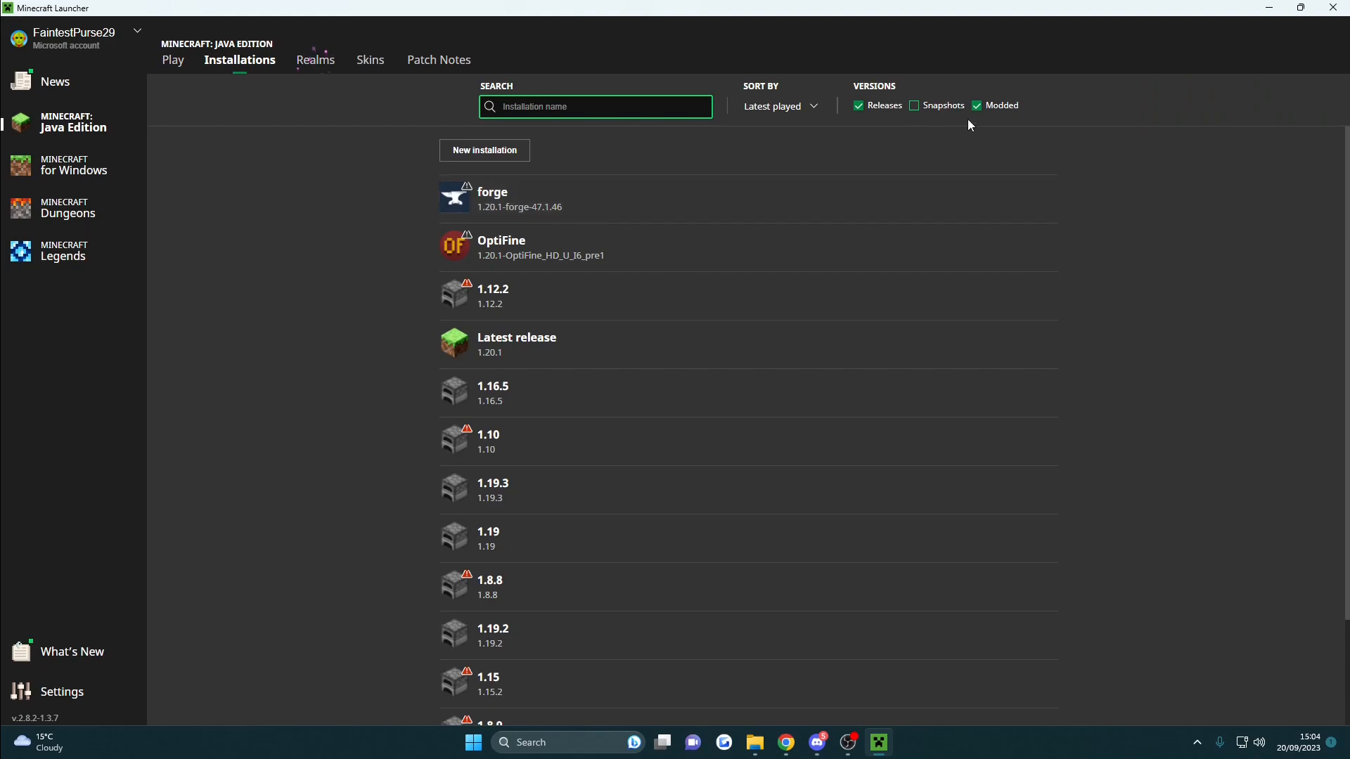
{"action": "left_click", "coordinate": [976, 105]}
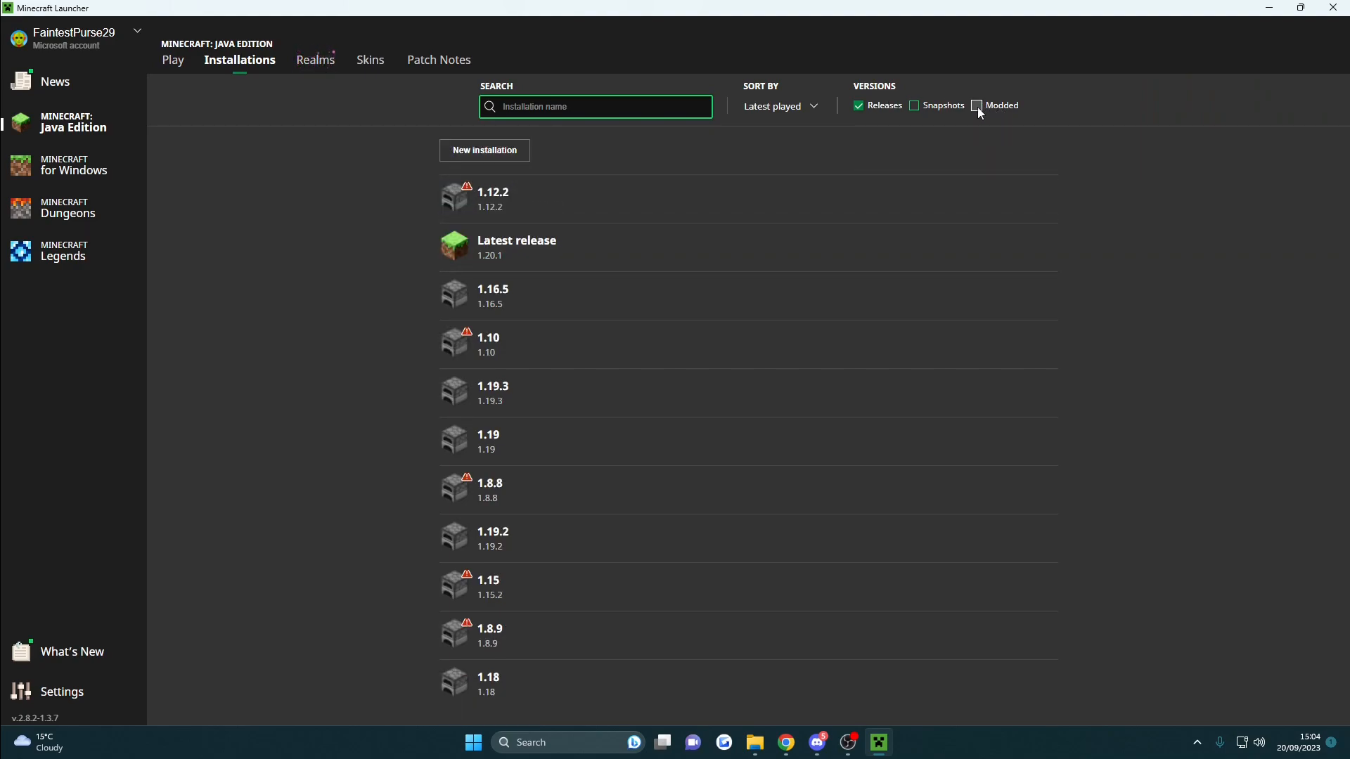
{"action": "left_click", "coordinate": [976, 105]}
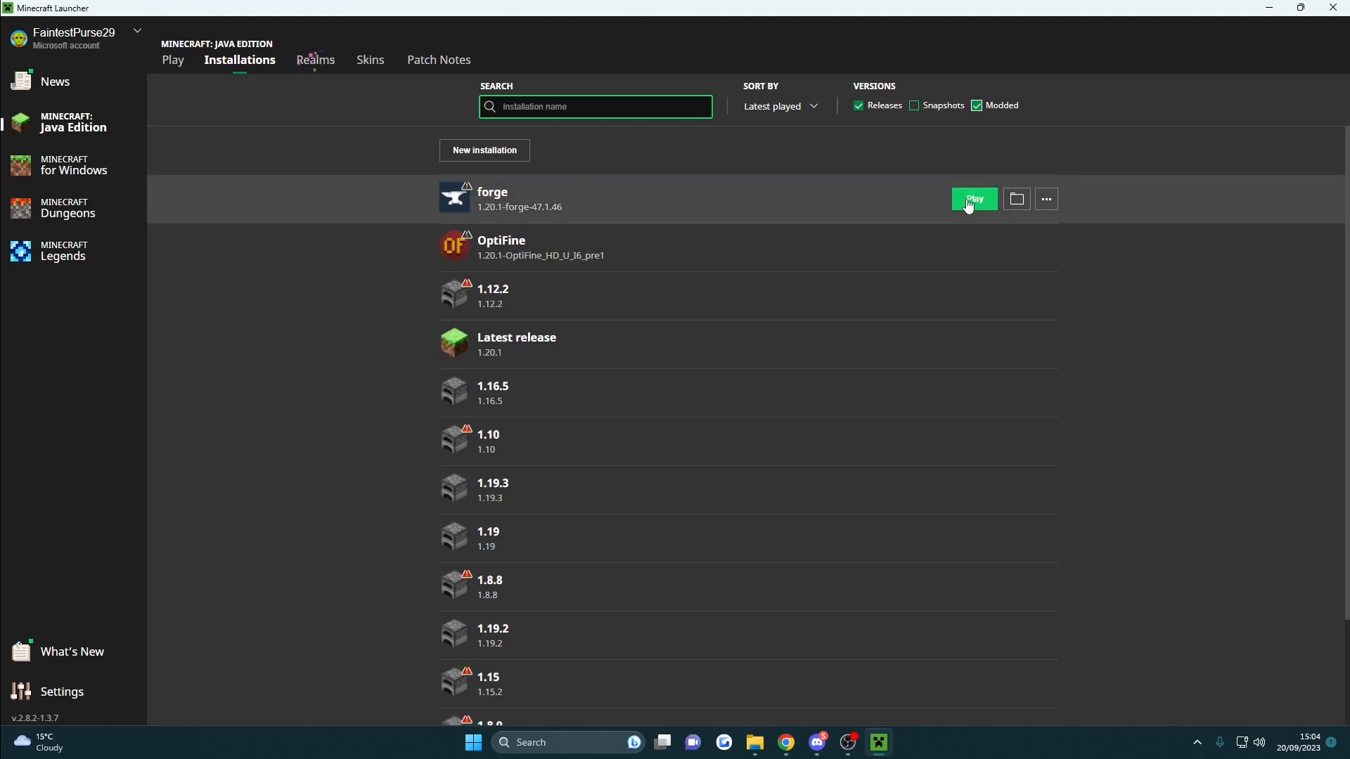
{"action": "left_click", "coordinate": [972, 199]}
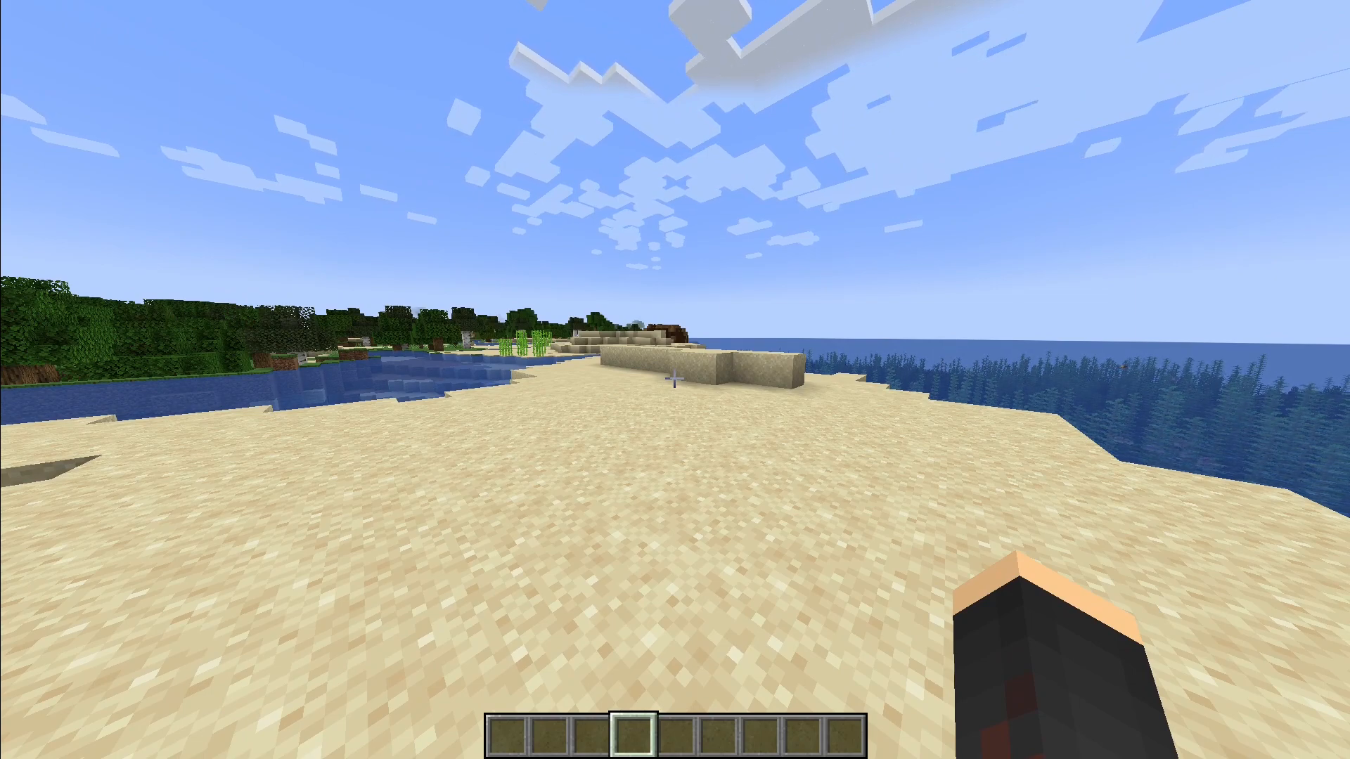
Take the Wooden Axe from the creative inventory, then enter //redo and //replace ! in chat
{"action": "key", "text": "e"}
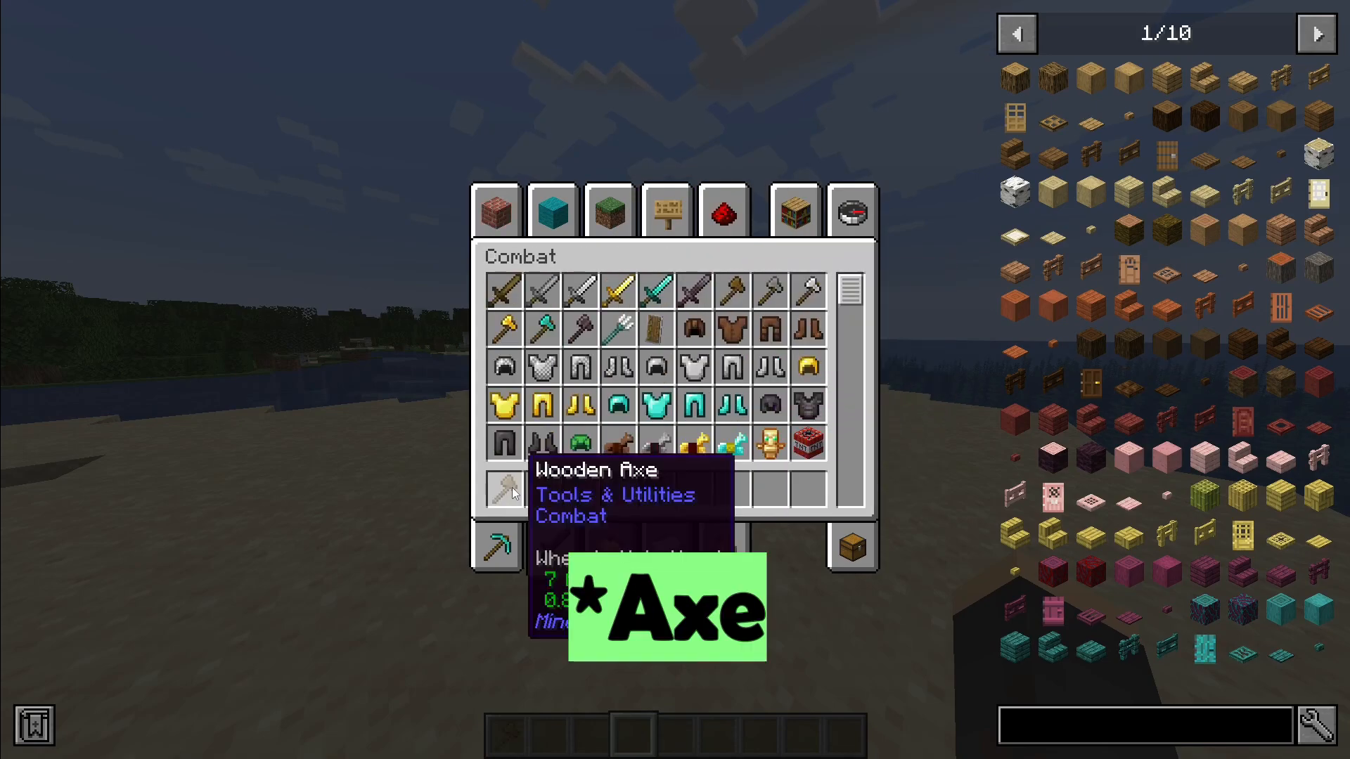
{"action": "left_click", "coordinate": [494, 209]}
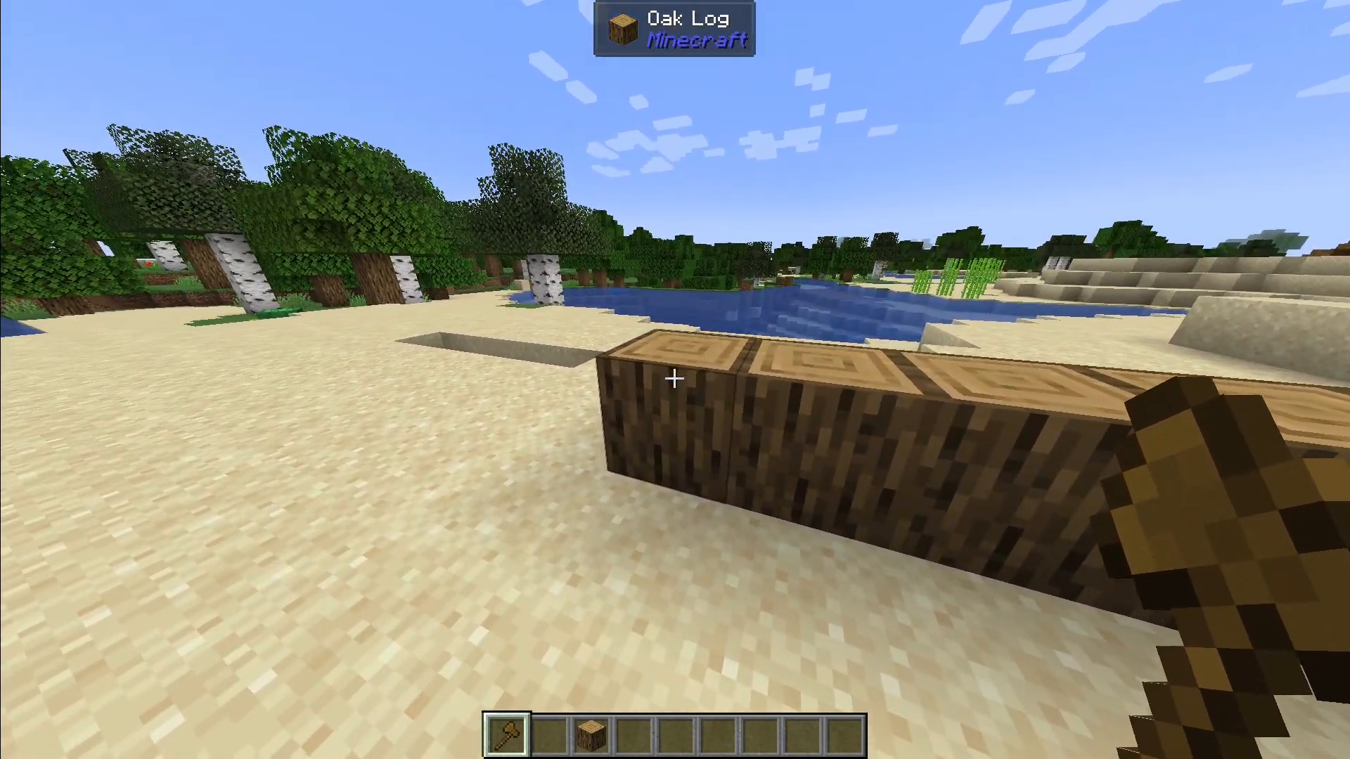
{"action": "mouse_move", "coordinate": [675, 380]}
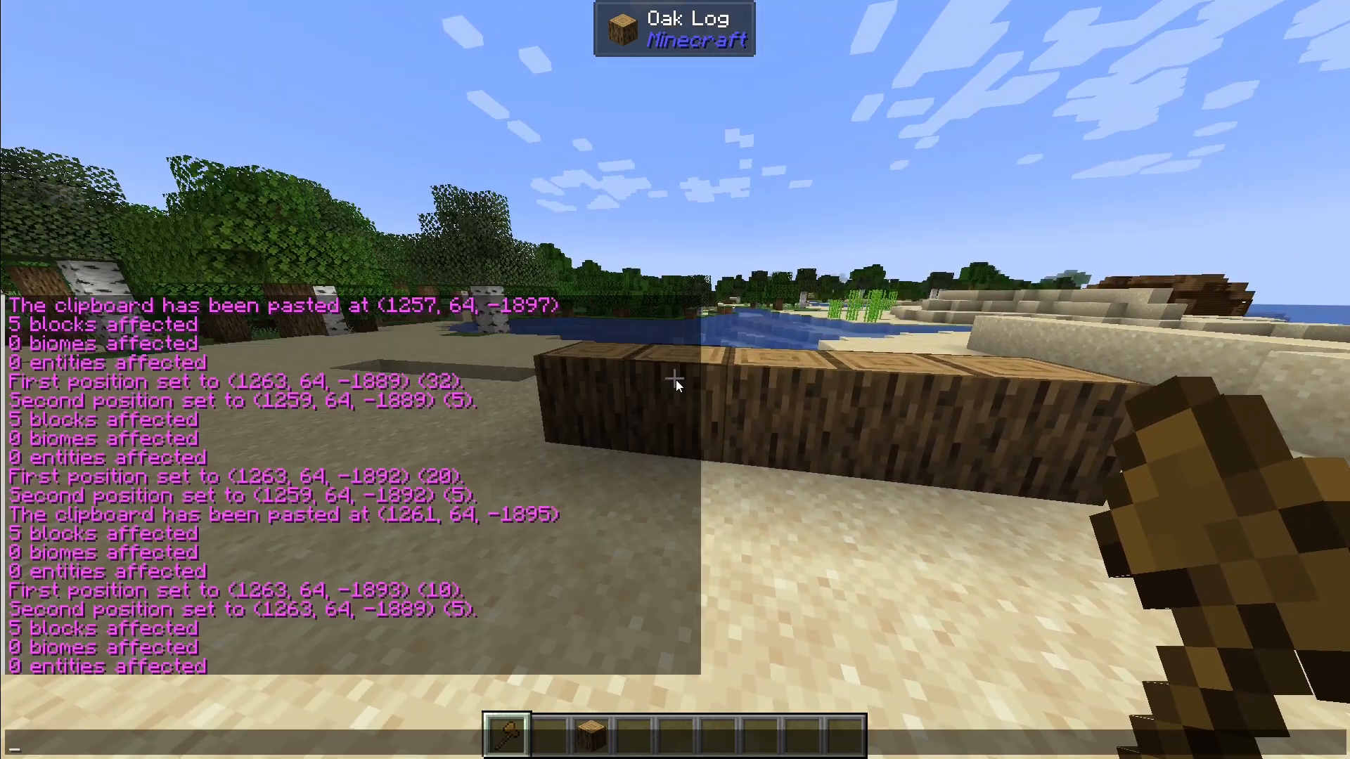
{"action": "type", "text": "//redo"}
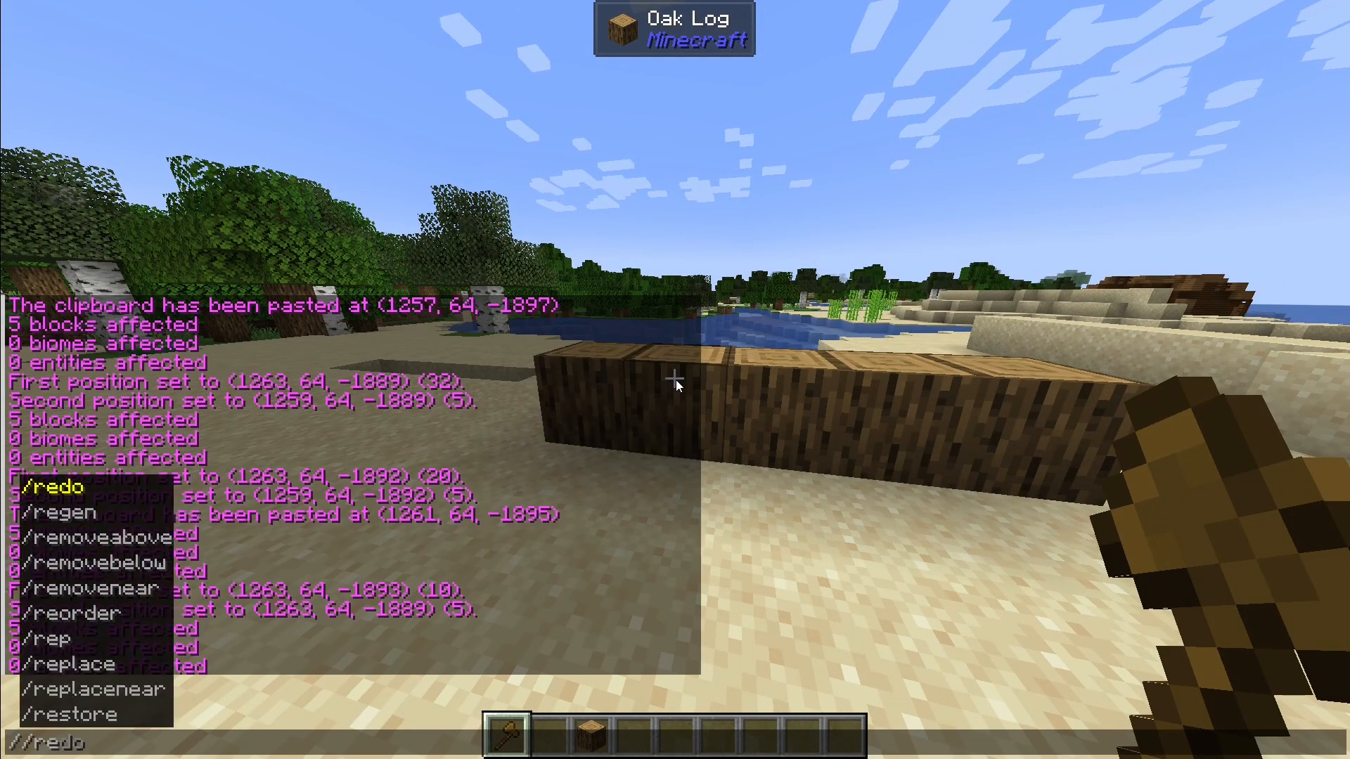
{"action": "type", "text": "//replace !"}
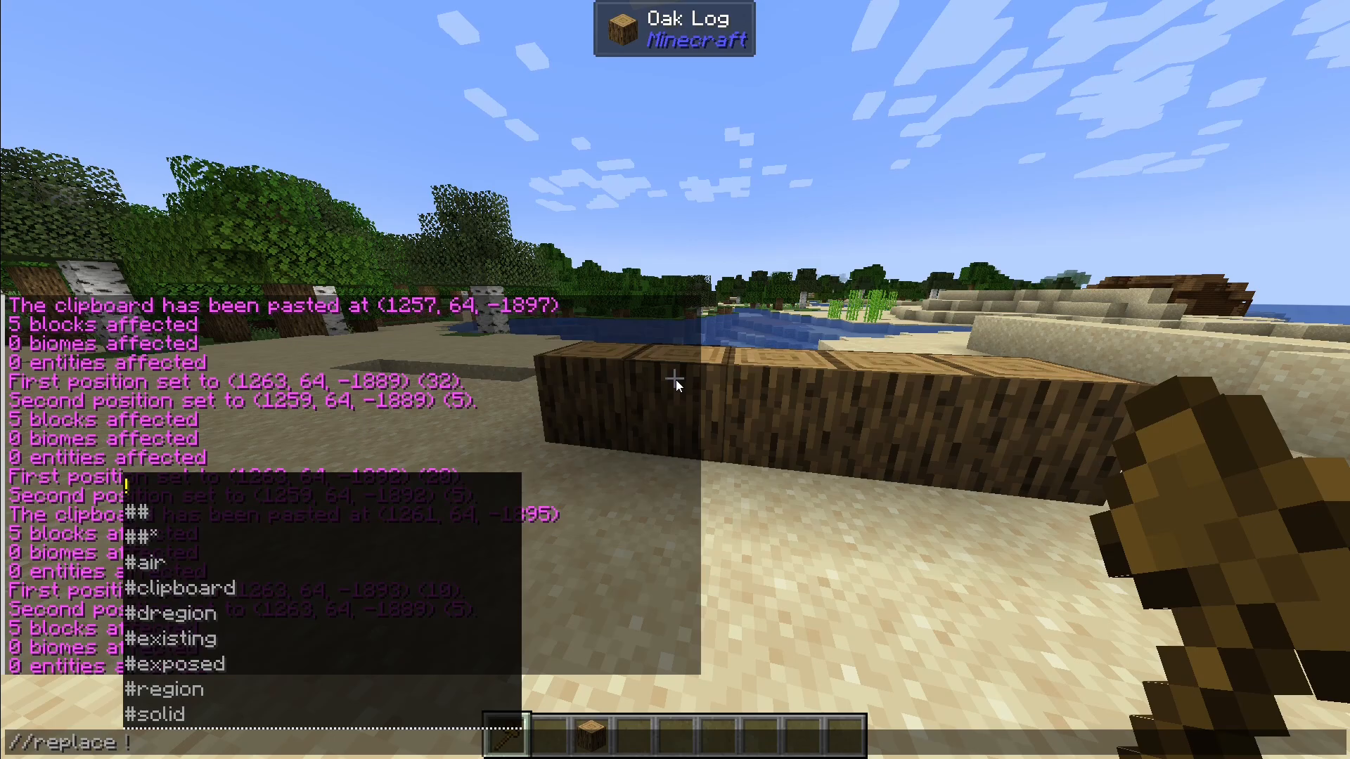